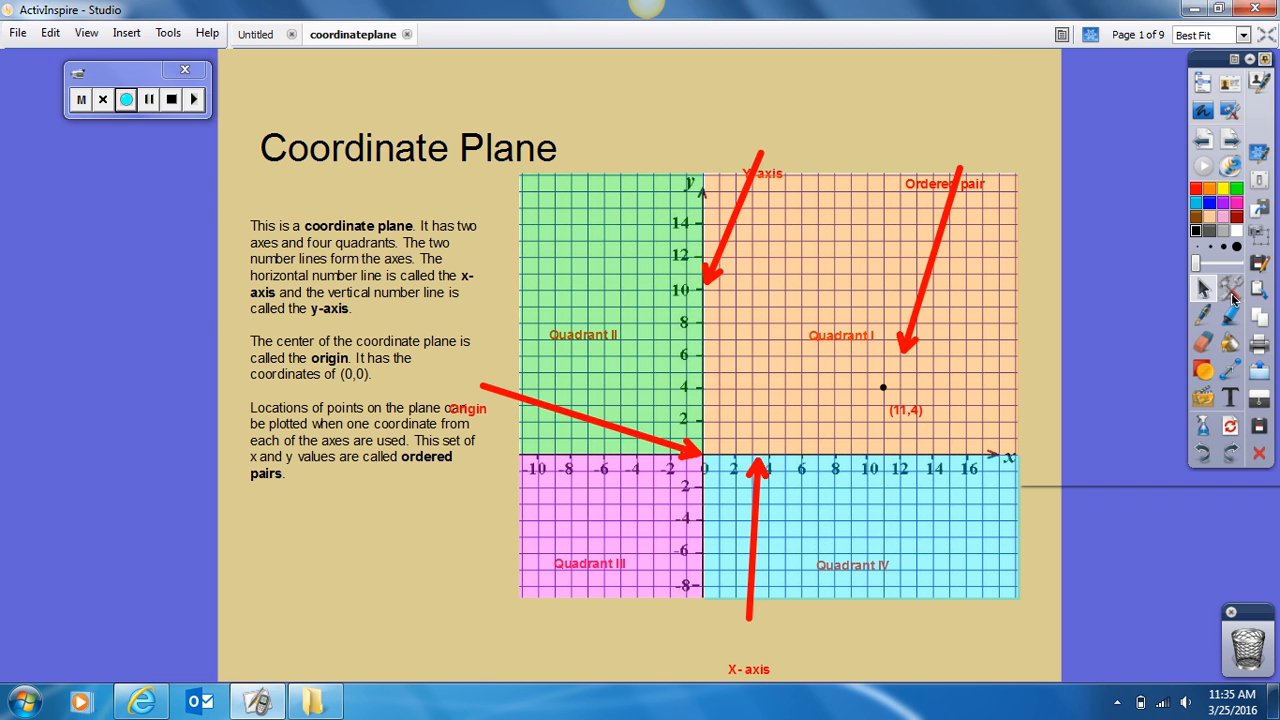
# Step: Begin recording the Coordinate Plane lesson with the ActivInspire recorder
pyautogui.click(1231, 287)
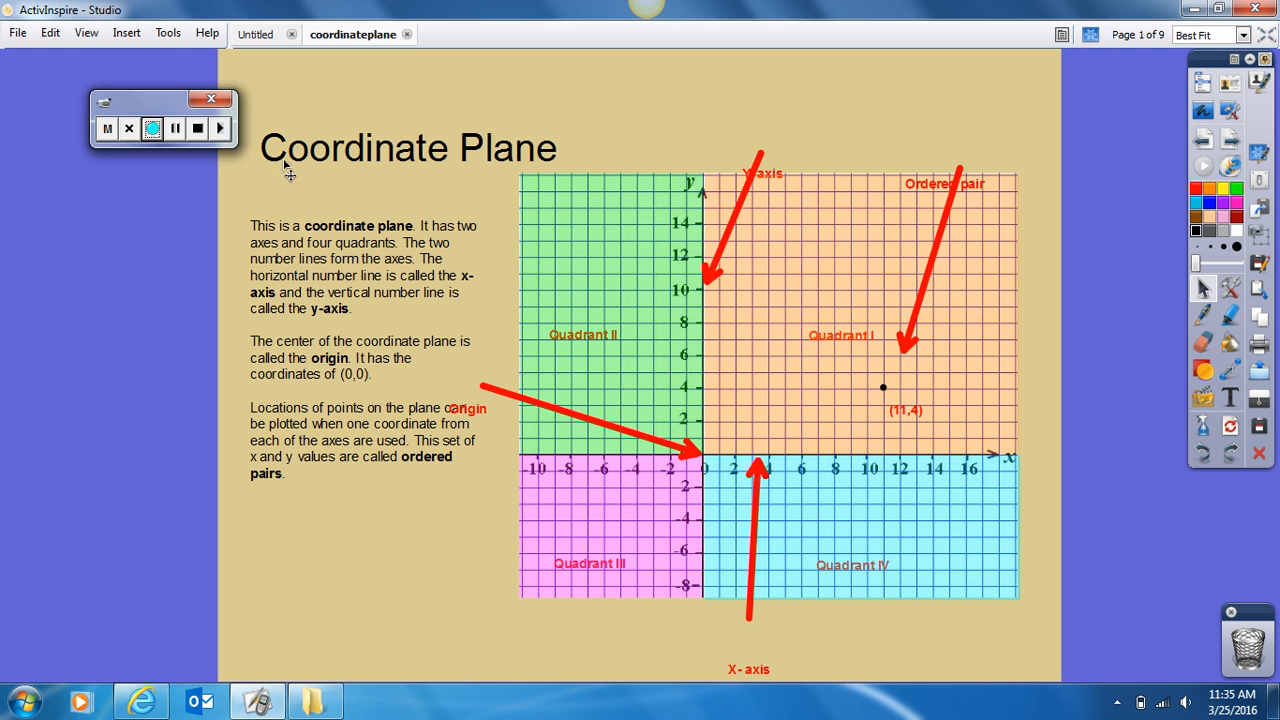
pyautogui.moveTo(250, 103)
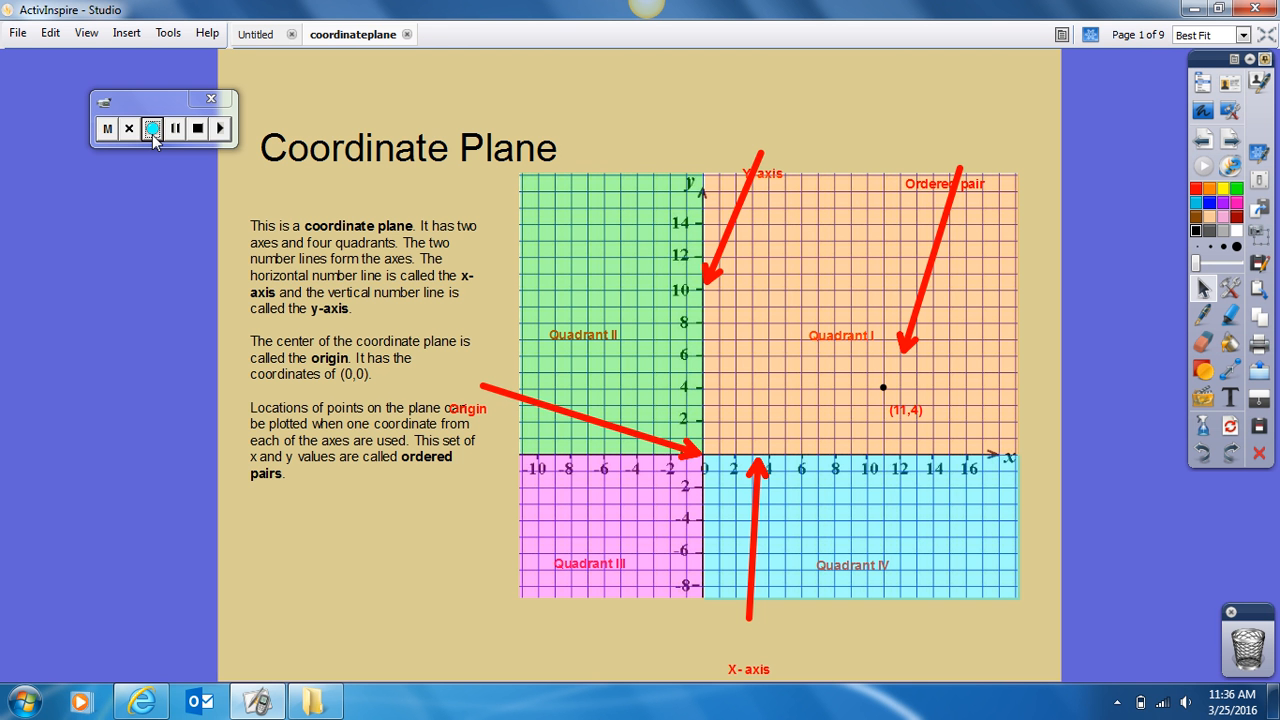
pyautogui.moveTo(648, 238)
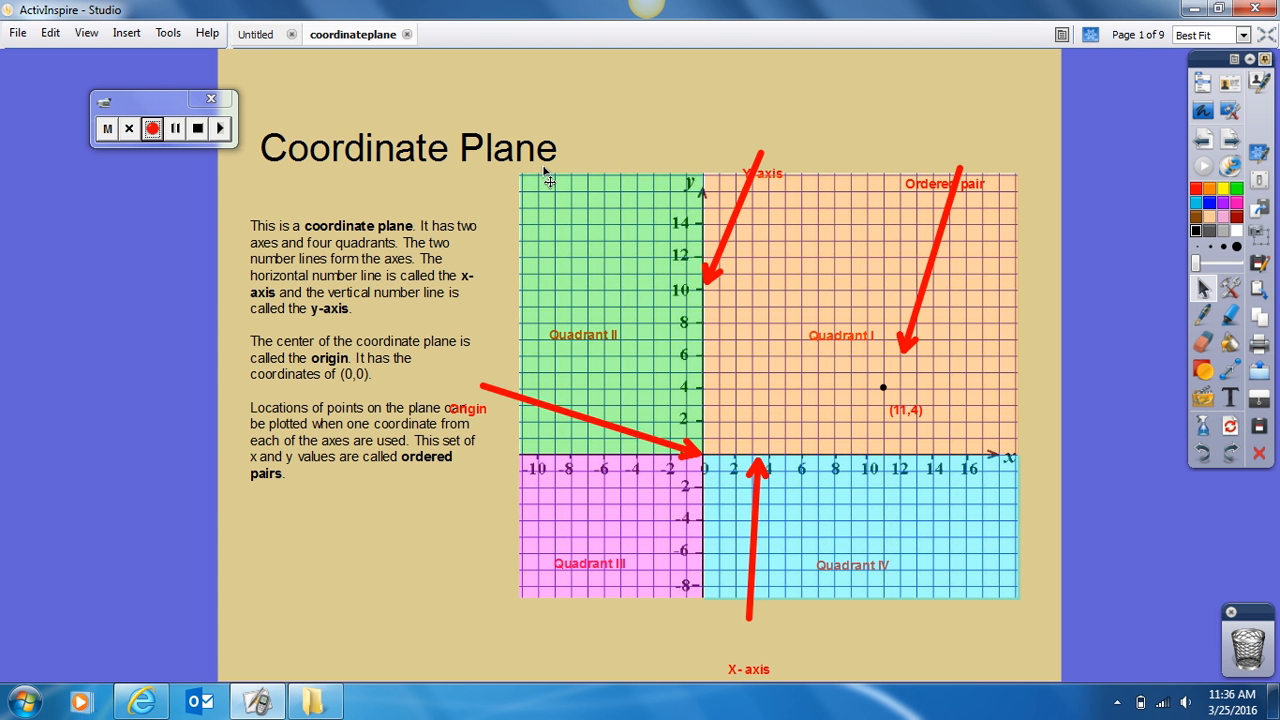
pyautogui.moveTo(1208, 168)
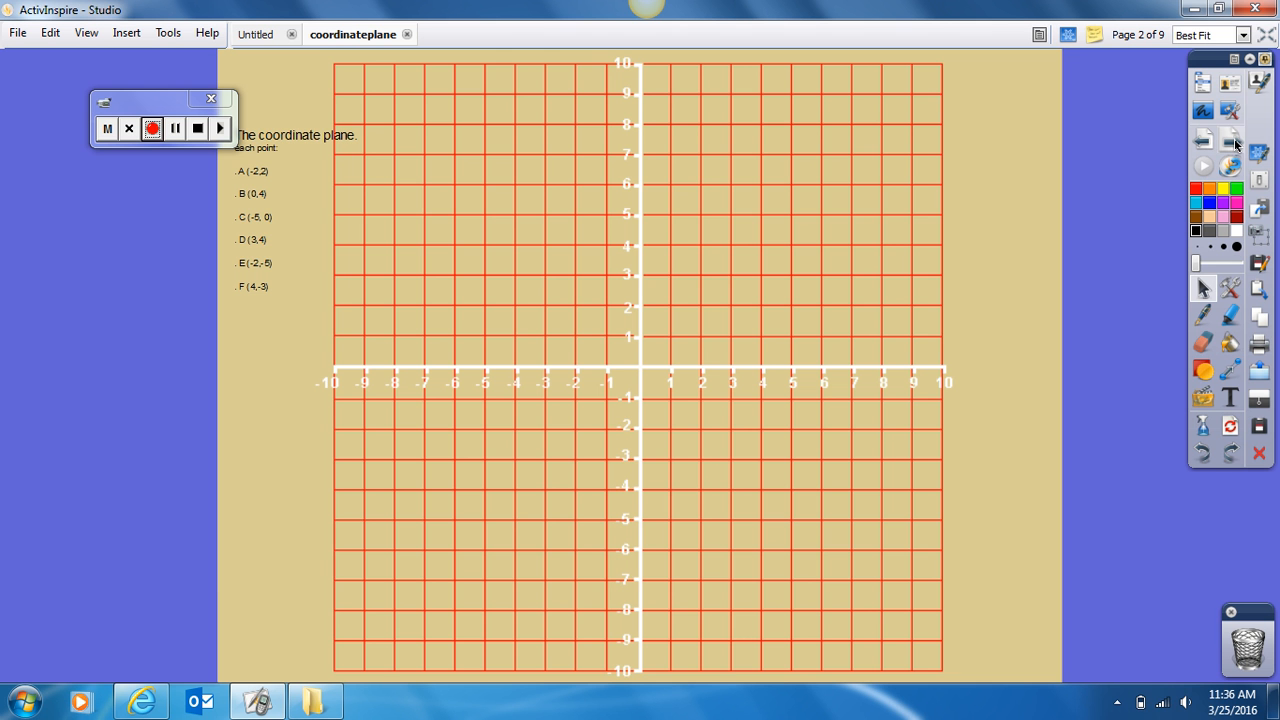
pyautogui.moveTo(1210, 315)
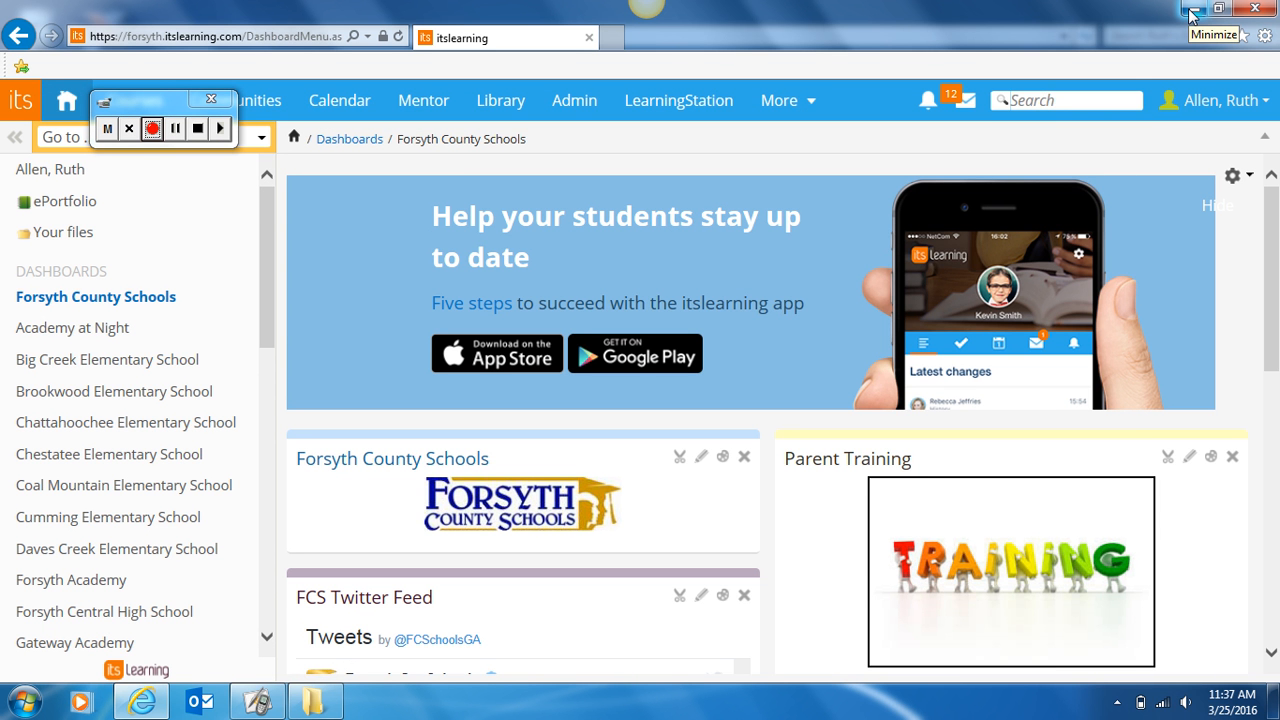
pyautogui.moveTo(787, 100)
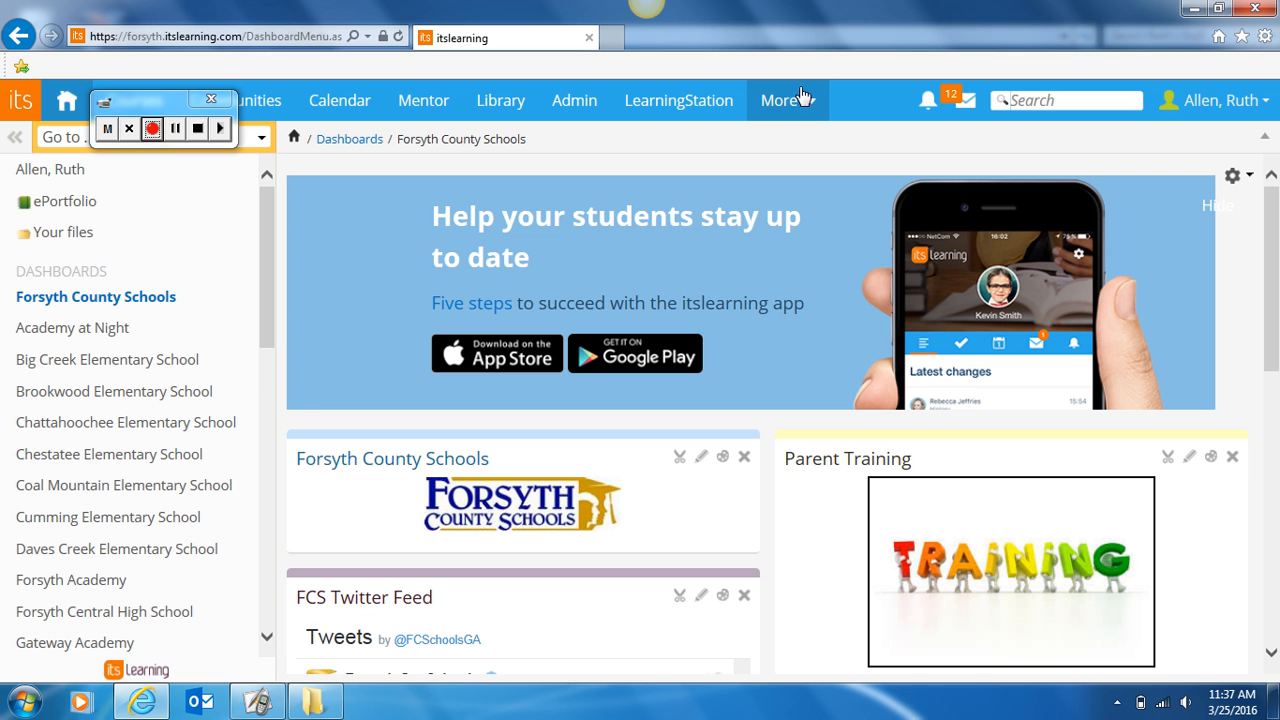
# Step: Choose Google Apps from itslearning's More menu to reach Google Drive
pyautogui.click(780, 100)
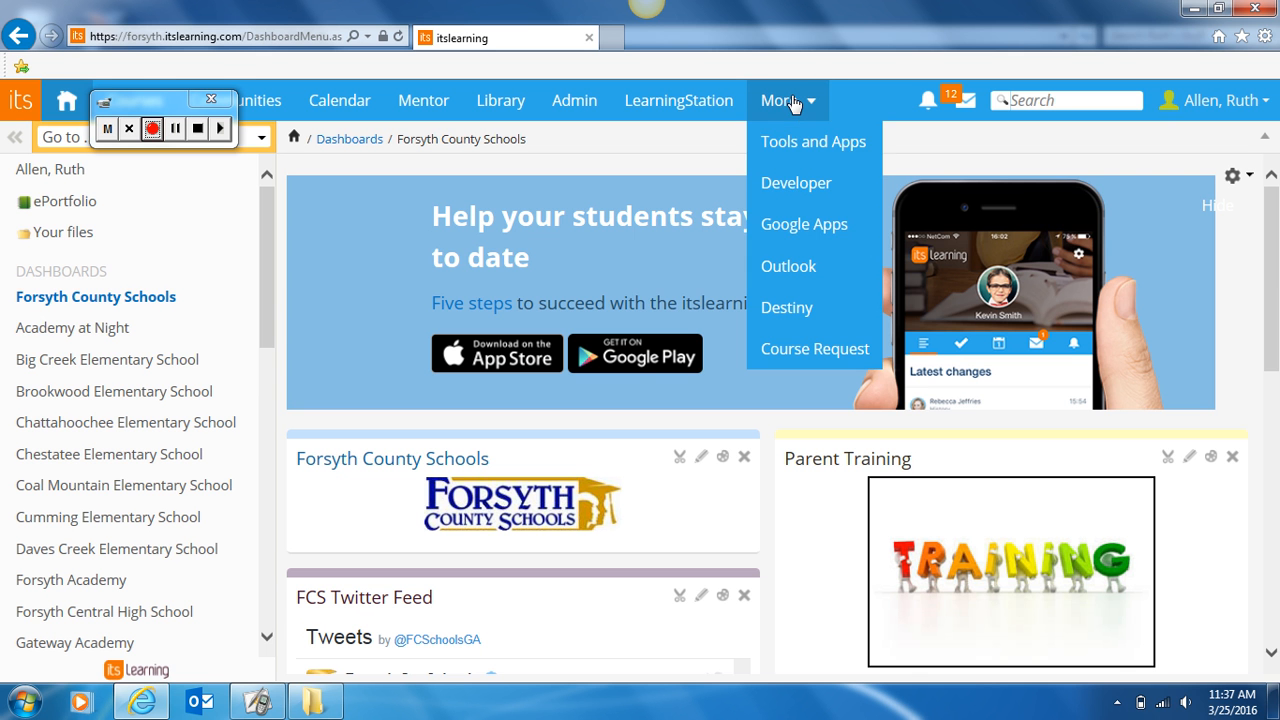
pyautogui.click(804, 224)
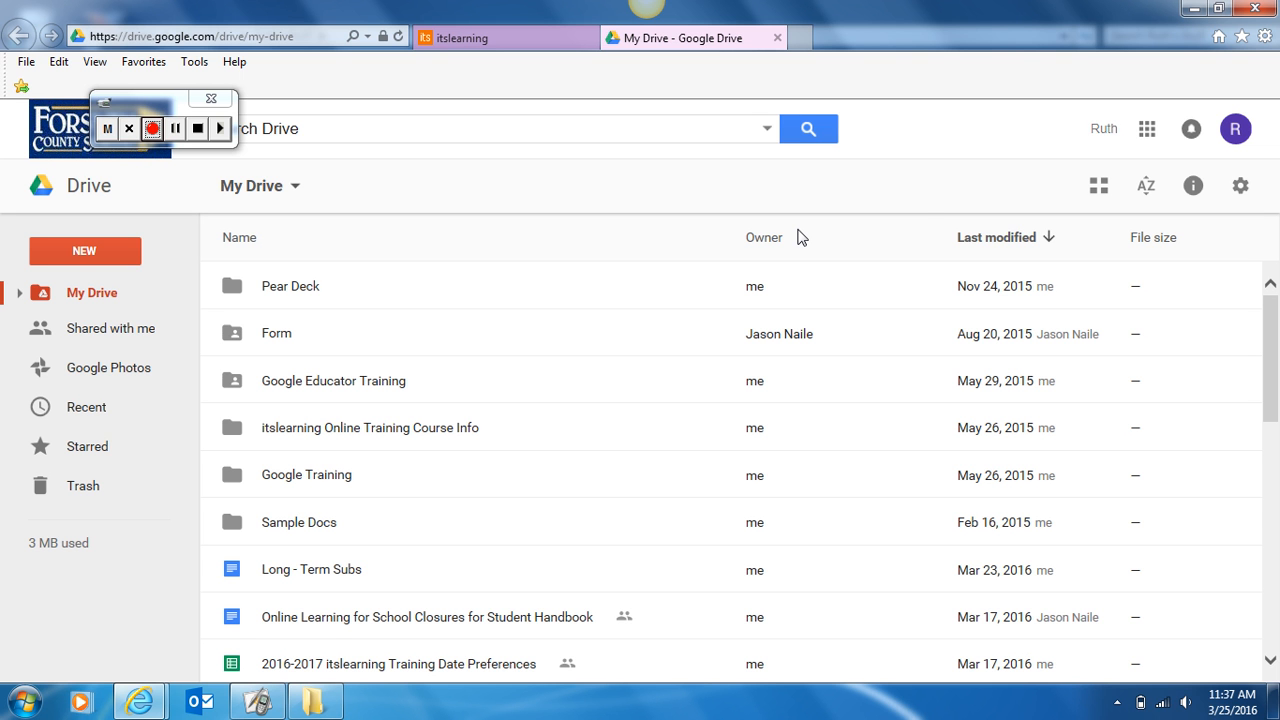
pyautogui.moveTo(1147, 128)
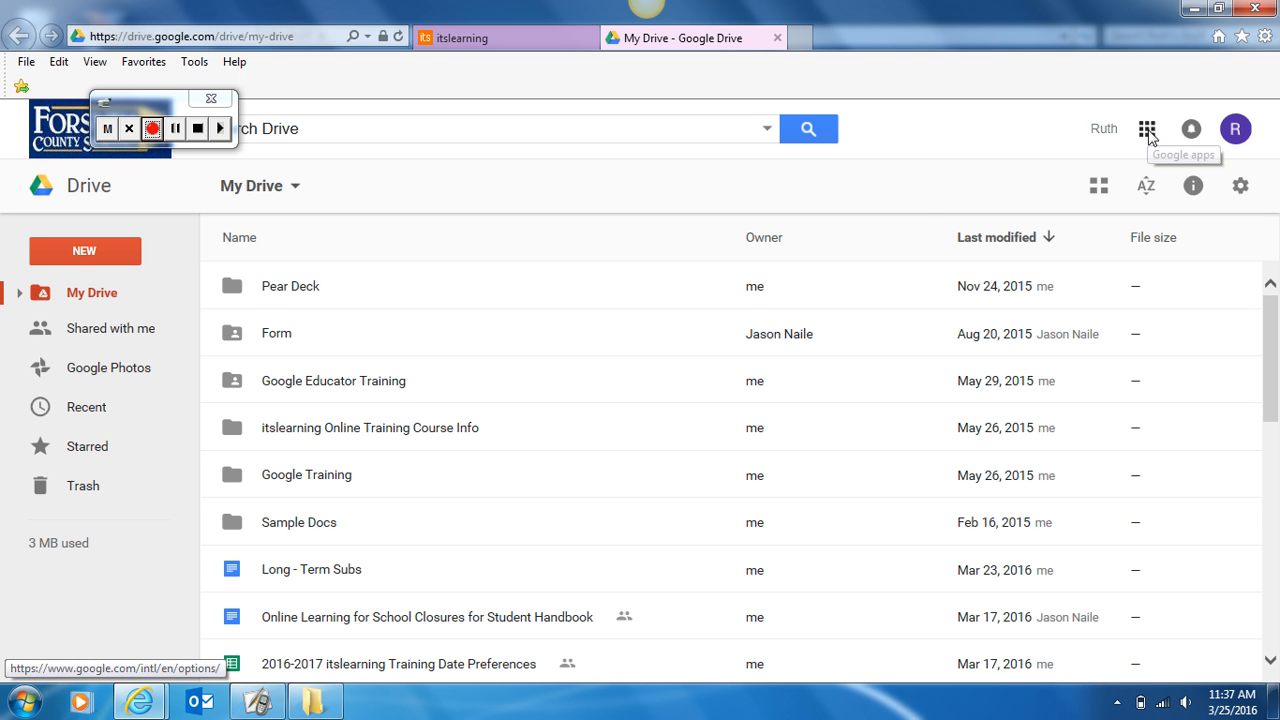
# Step: Launch YouTube from the Google apps launcher in Drive
pyautogui.click(1147, 128)
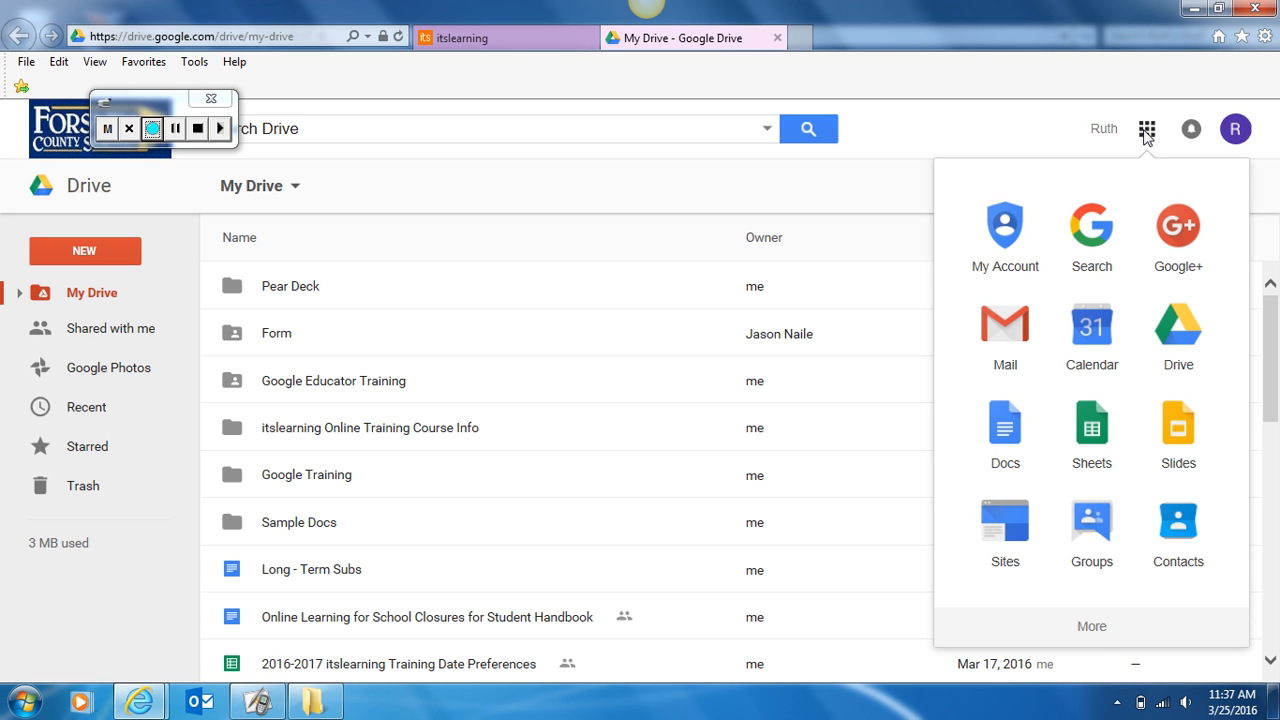
pyautogui.moveTo(1091, 630)
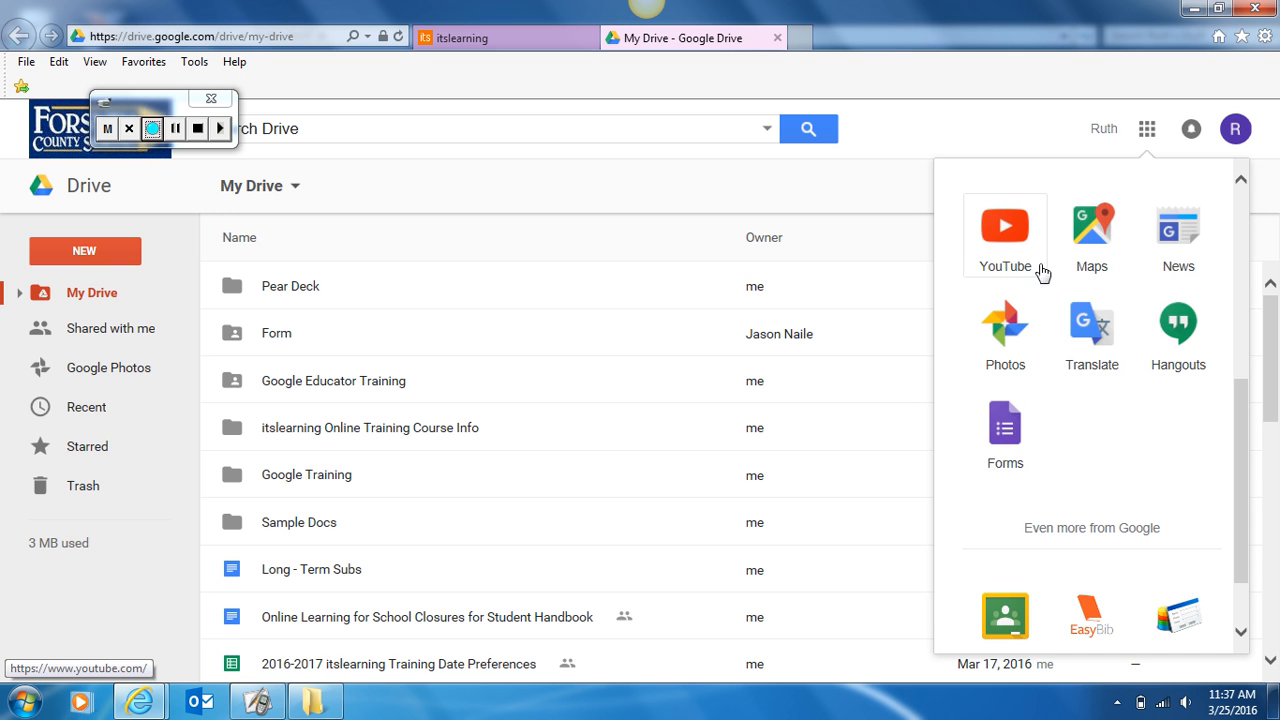
pyautogui.click(1004, 225)
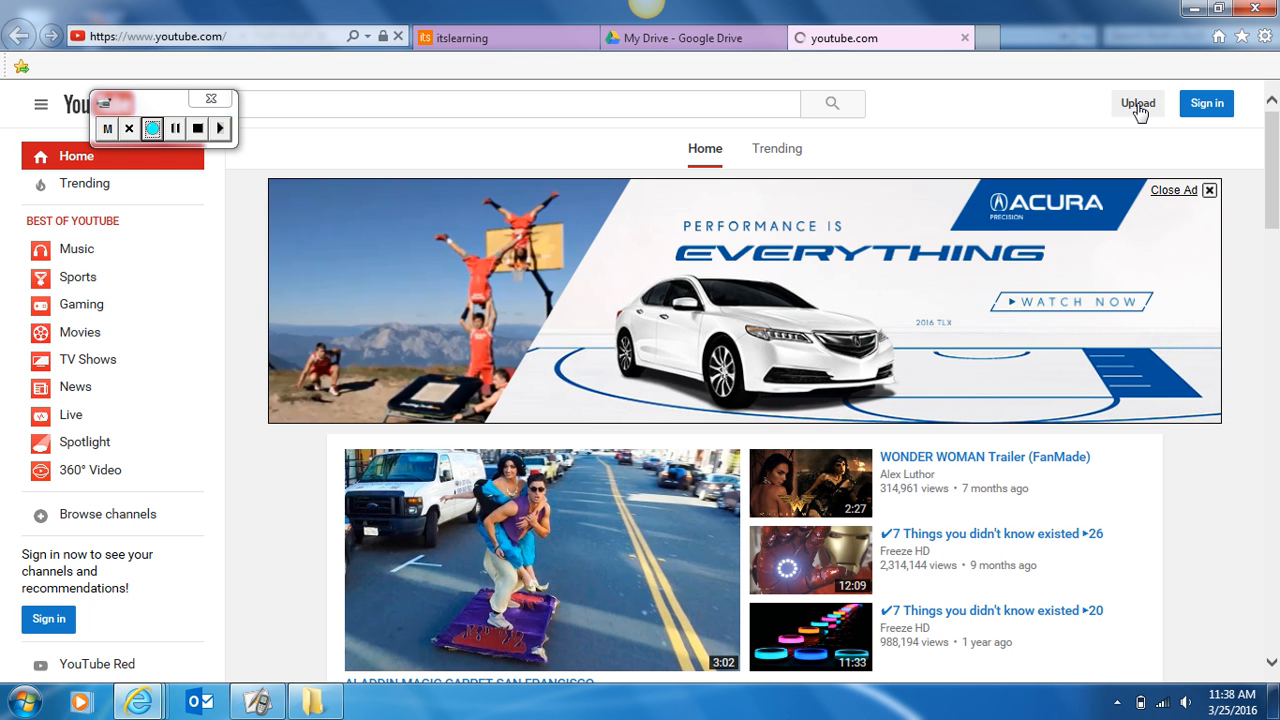
# Step: Upload the '1testing Recording' clip from the personal folder on OSDisk (C:) to YouTube
pyautogui.click(1137, 103)
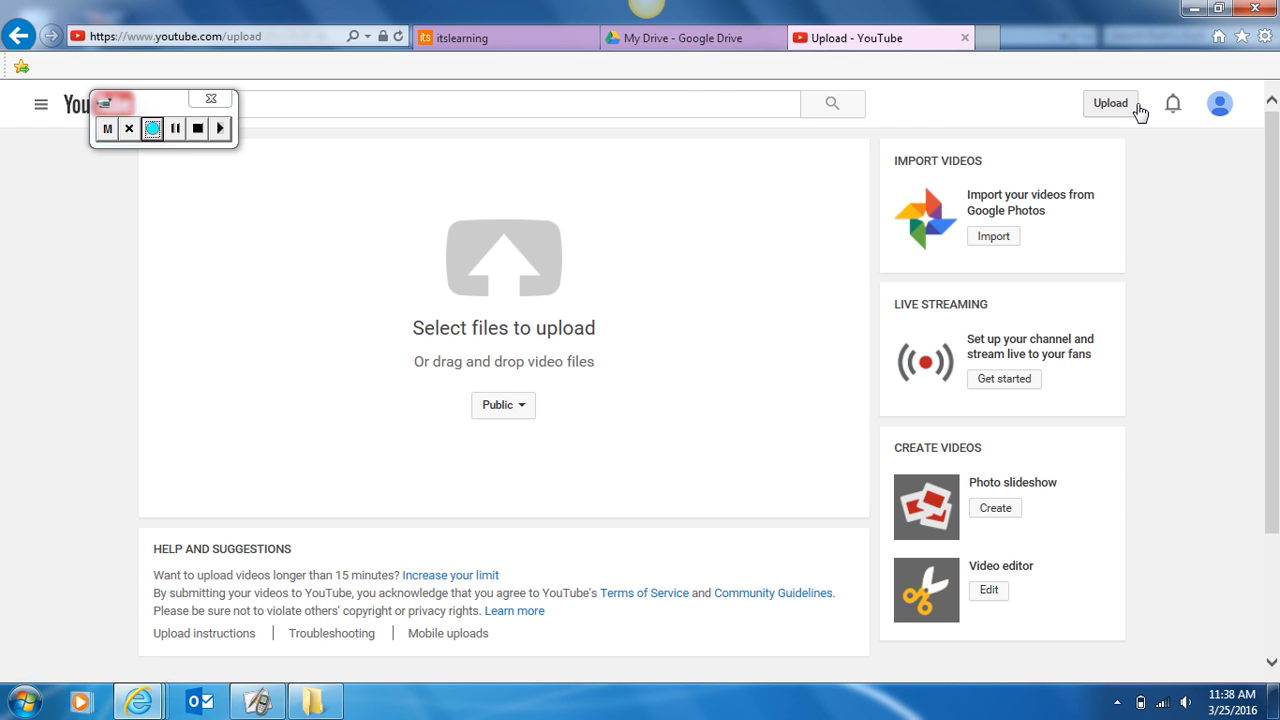
pyautogui.moveTo(863, 168)
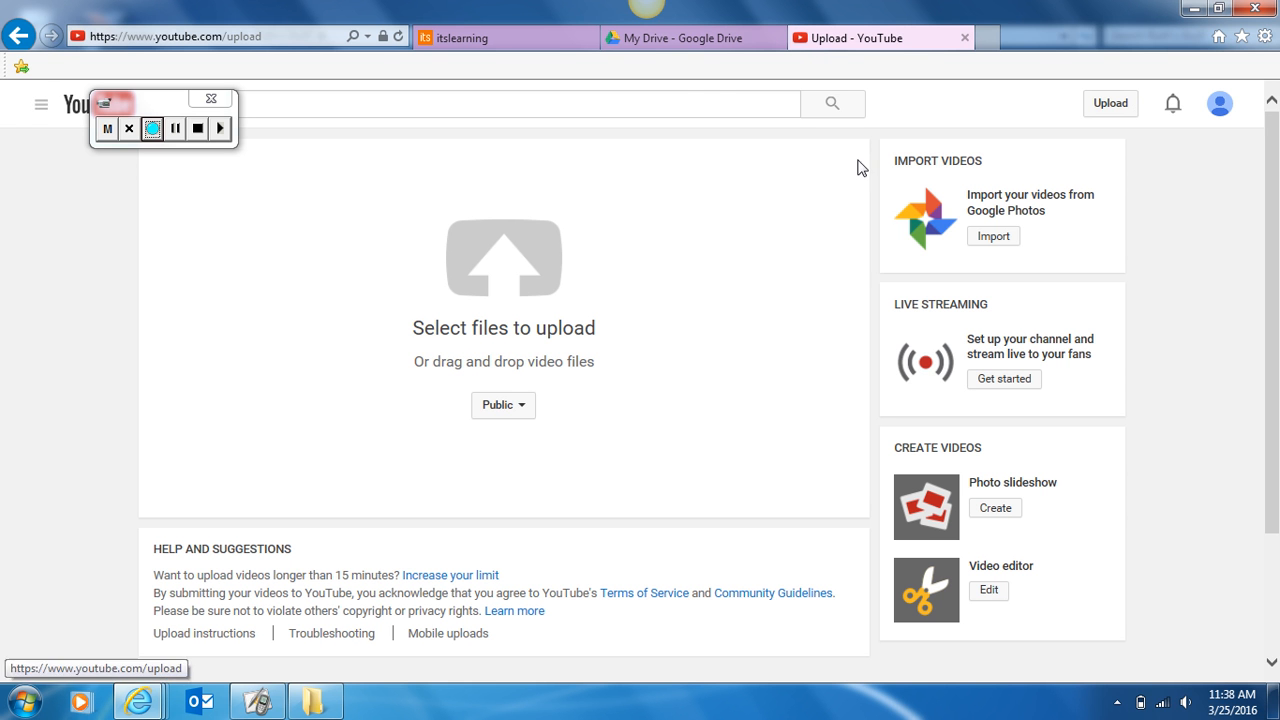
pyautogui.moveTo(500, 300)
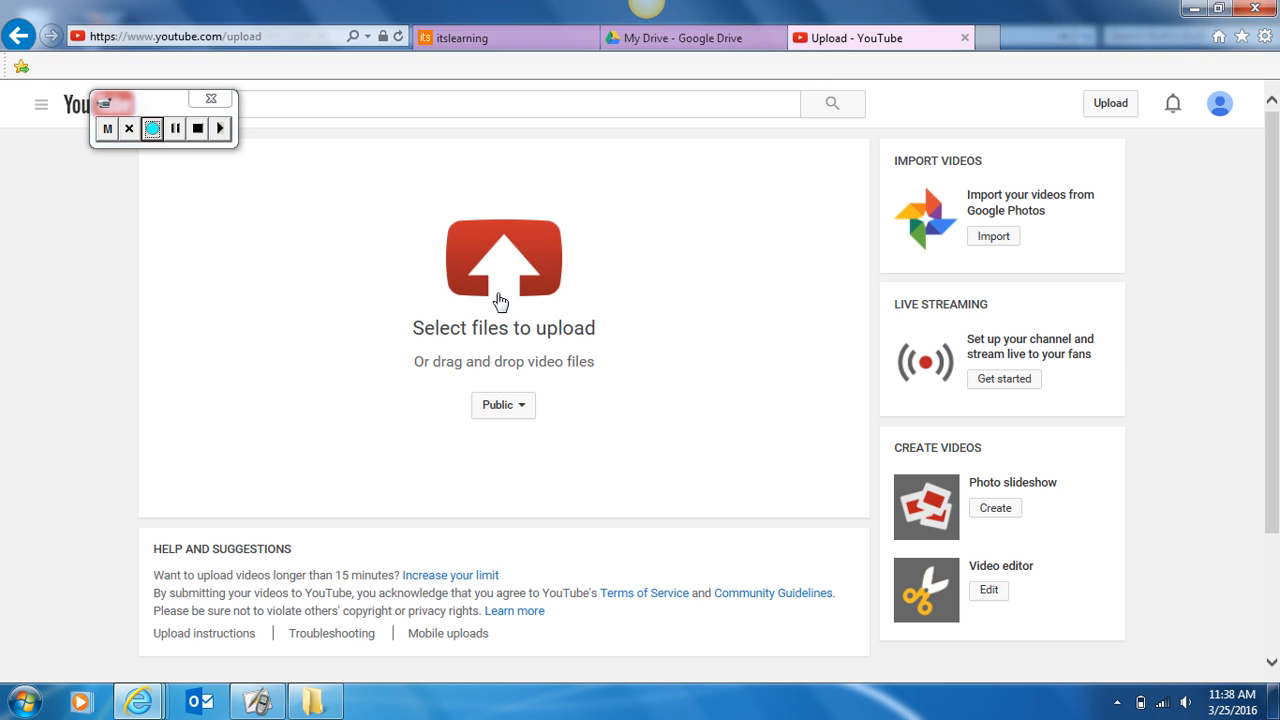
pyautogui.click(504, 260)
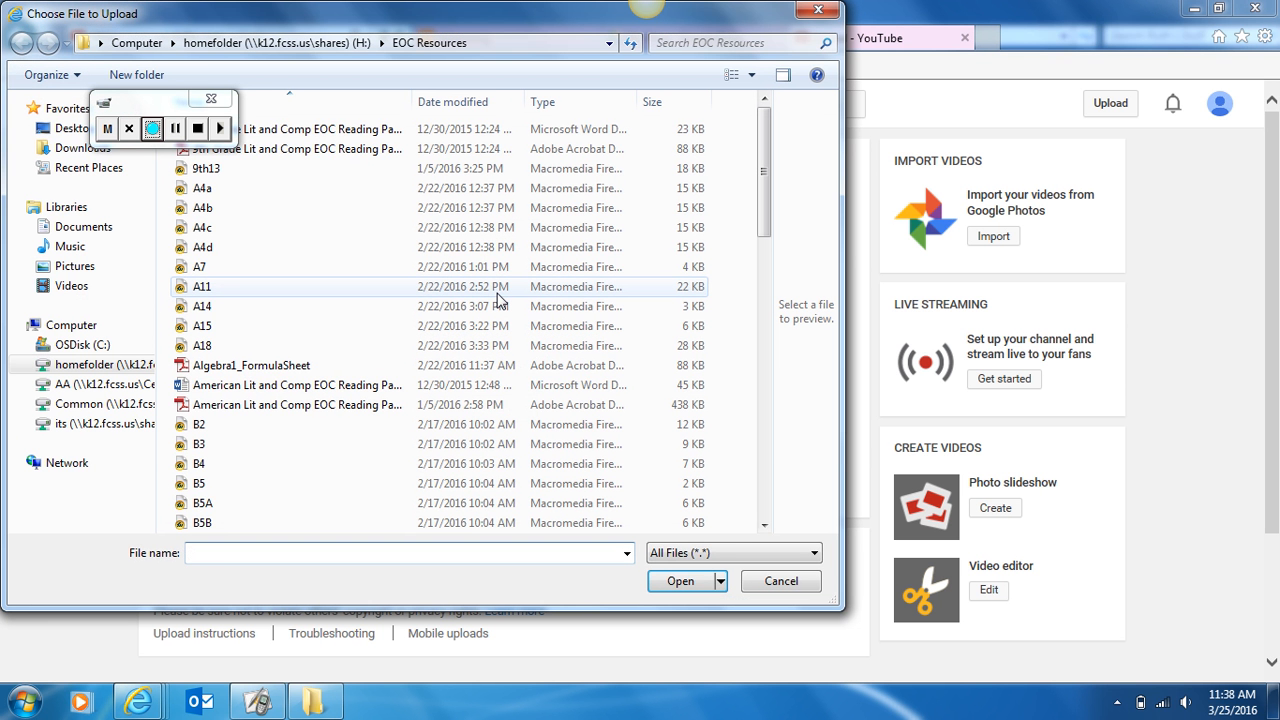
pyautogui.click(73, 345)
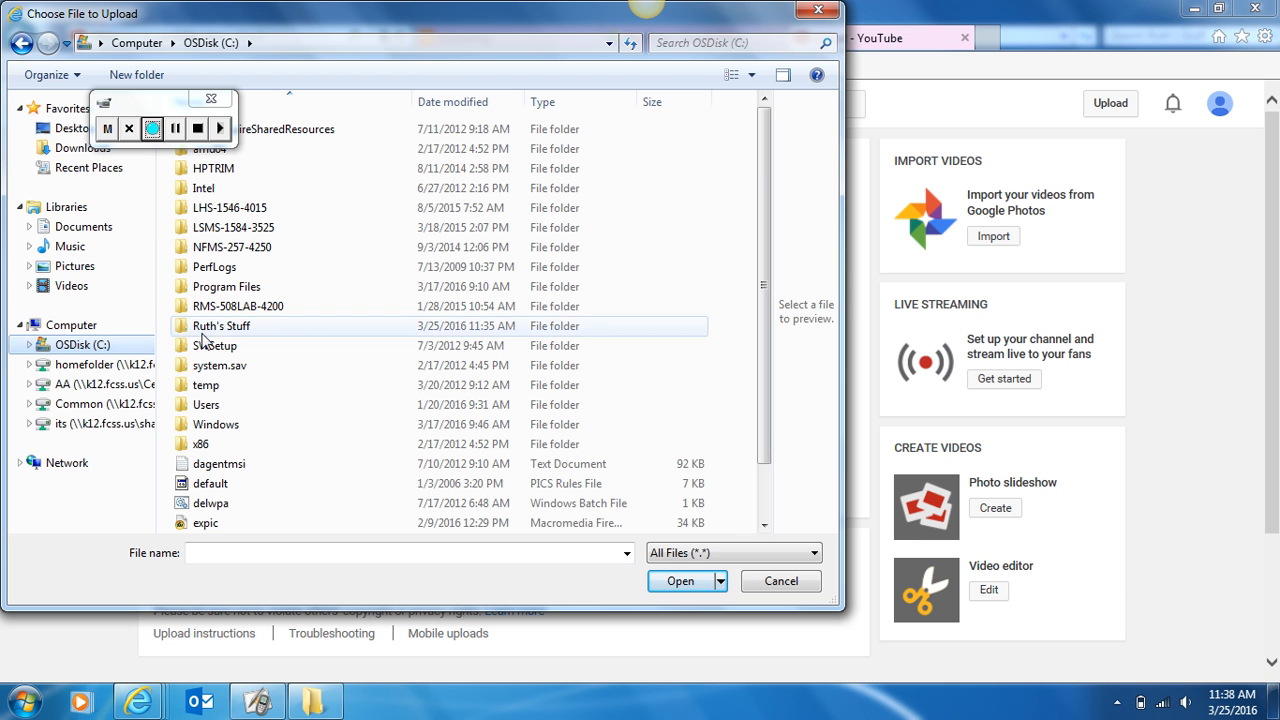
pyautogui.click(220, 326)
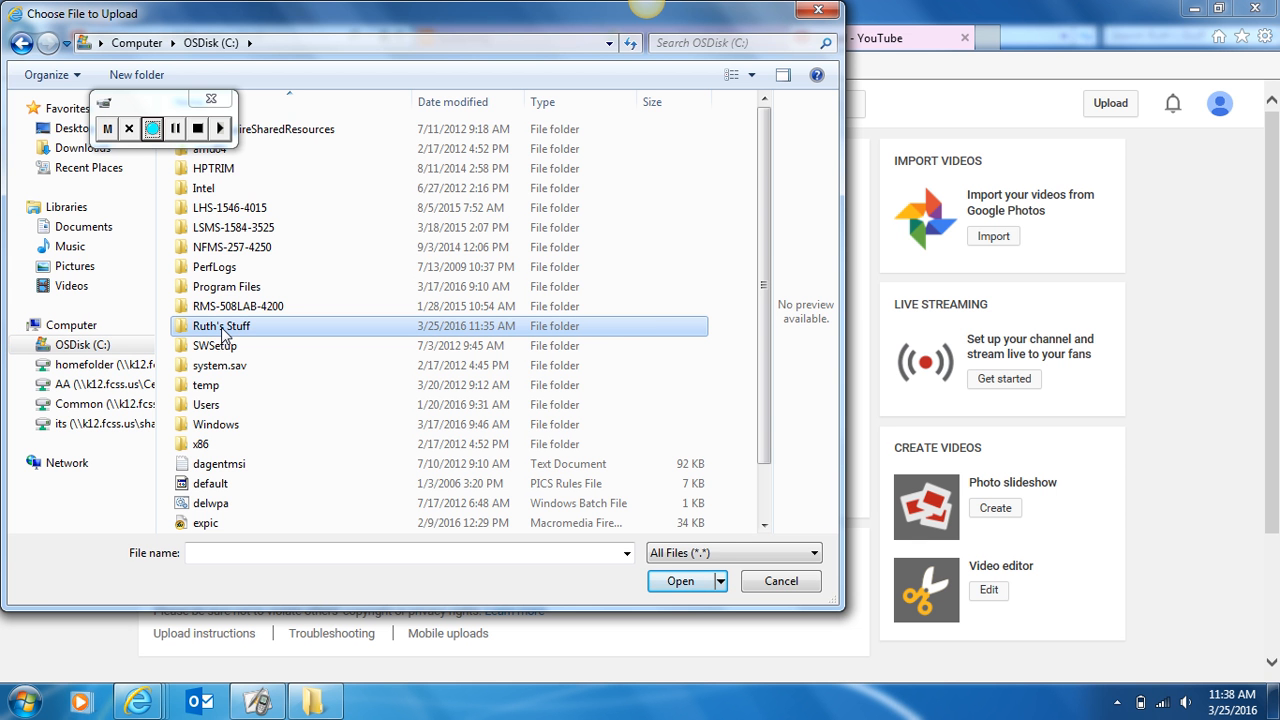
pyautogui.doubleClick(221, 326)
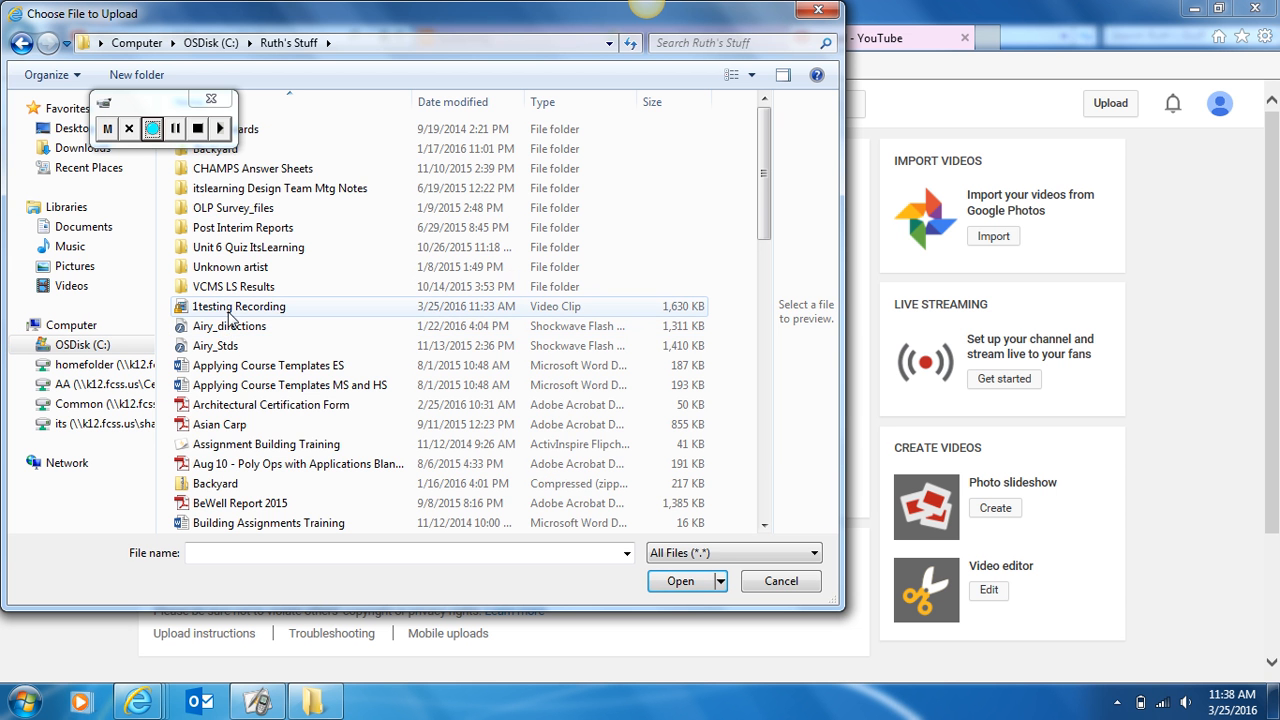
pyautogui.click(238, 306)
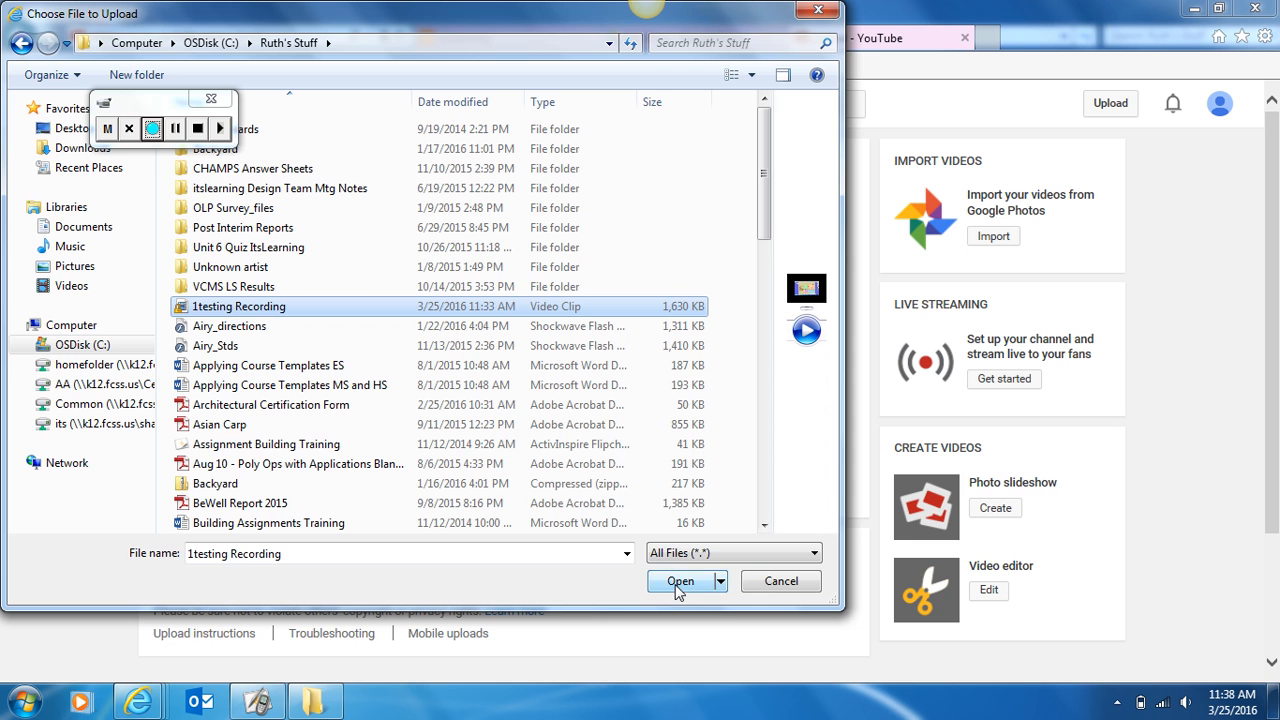
pyautogui.click(680, 581)
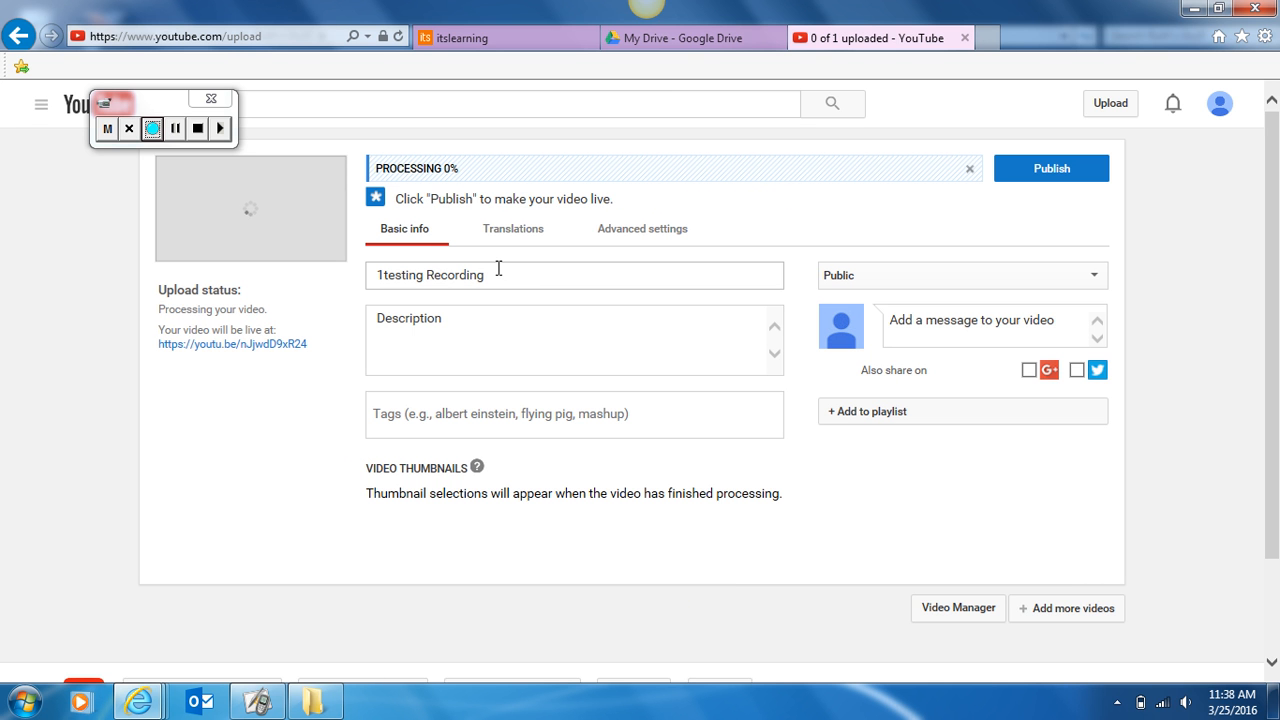
# Step: Replace the video description with text about using ActivInspire's screen recorder
pyautogui.click(574, 339)
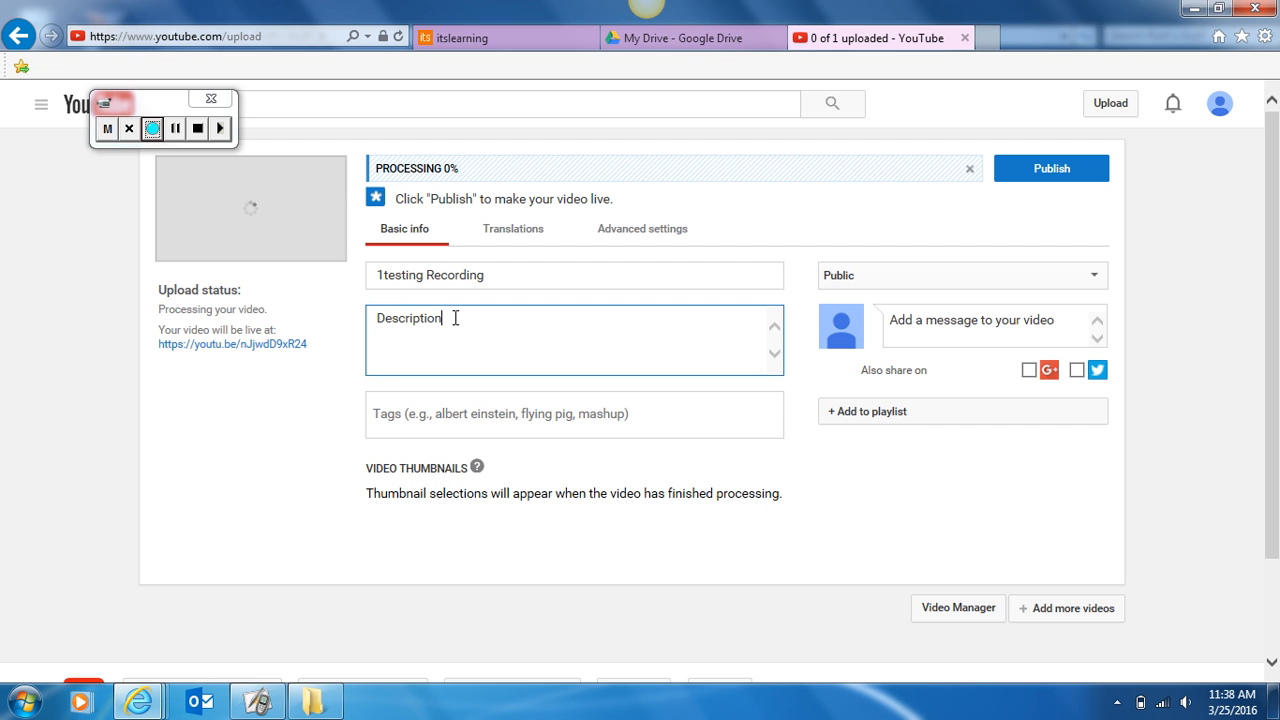
pyautogui.doubleClick(408, 317)
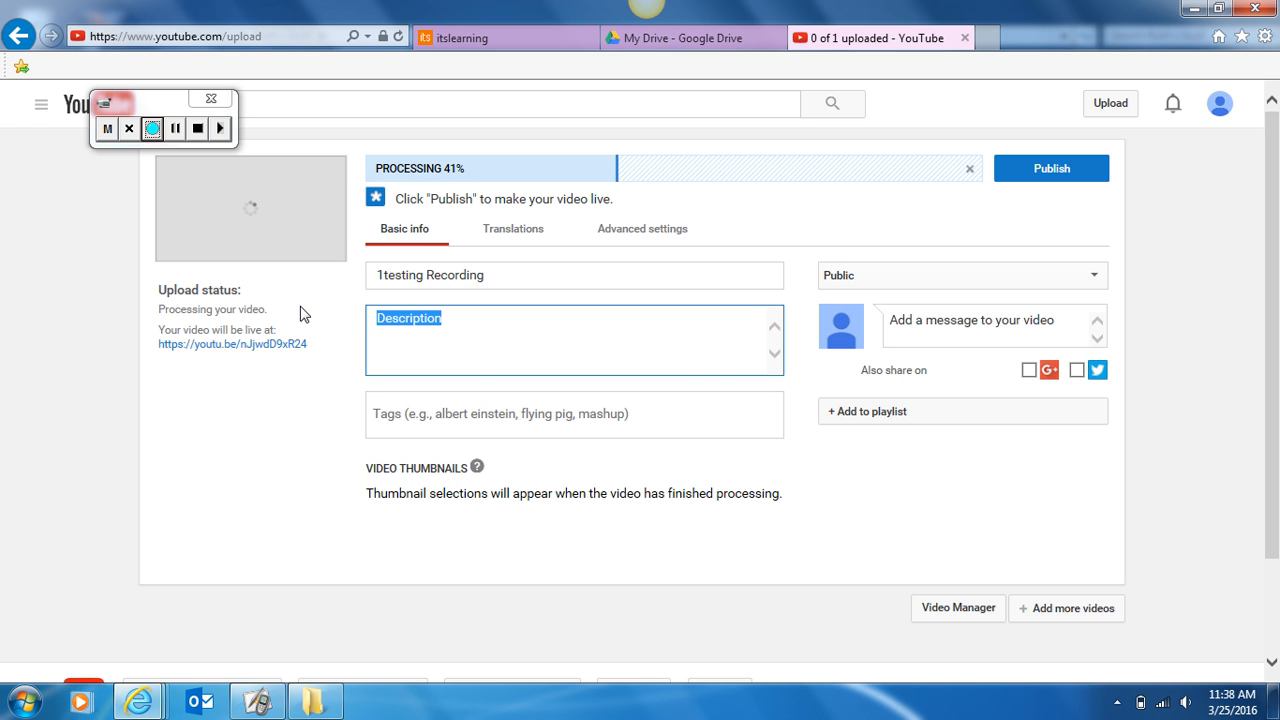
pyautogui.write('V')
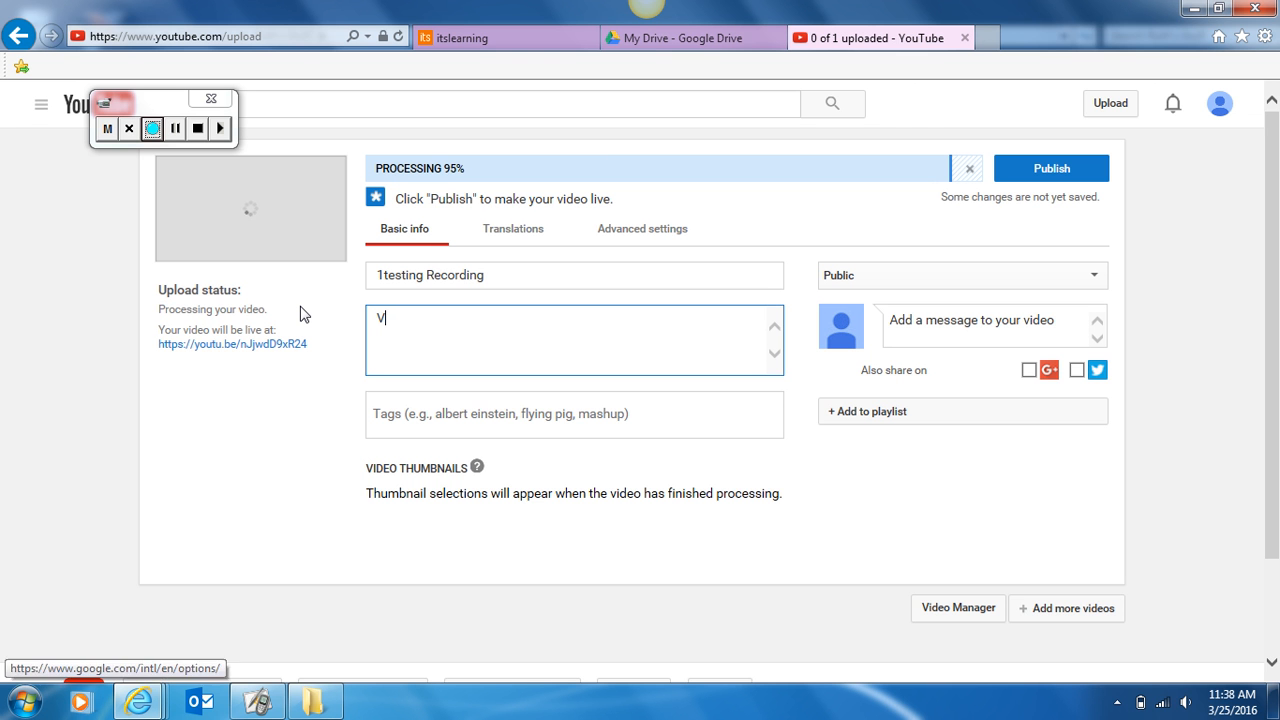
pyautogui.write('ideo about how to')
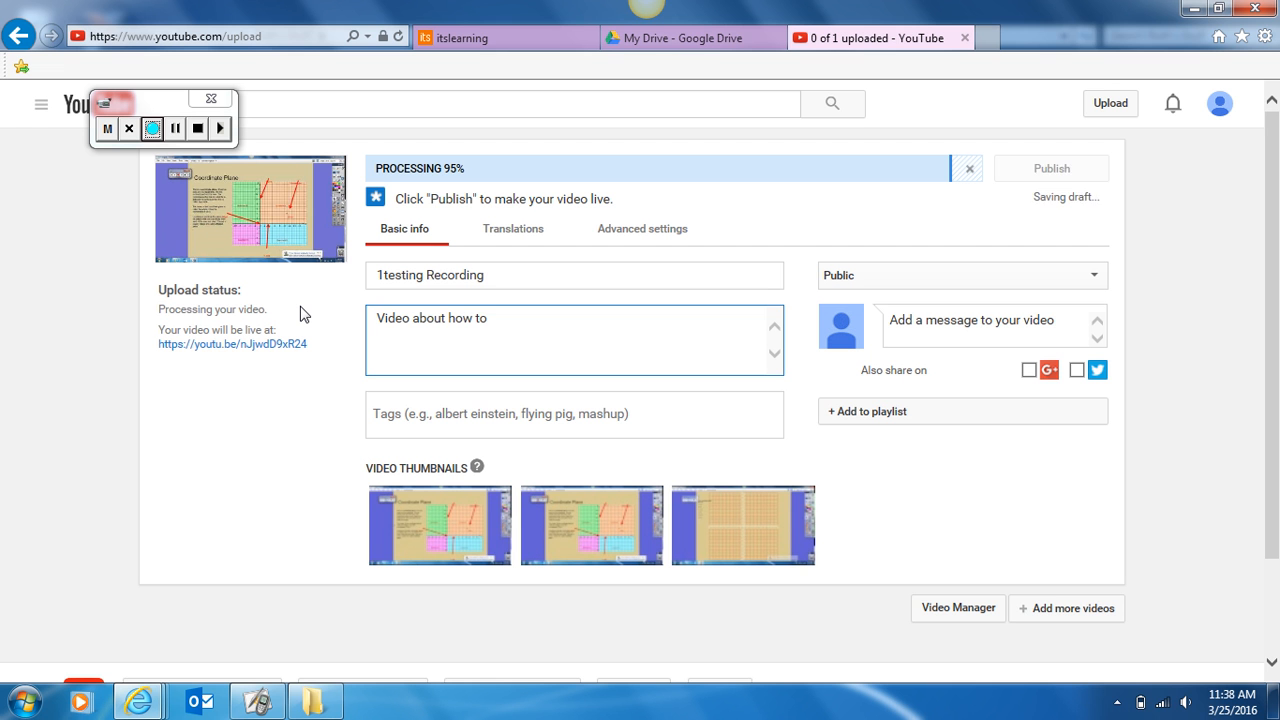
pyautogui.write('use')
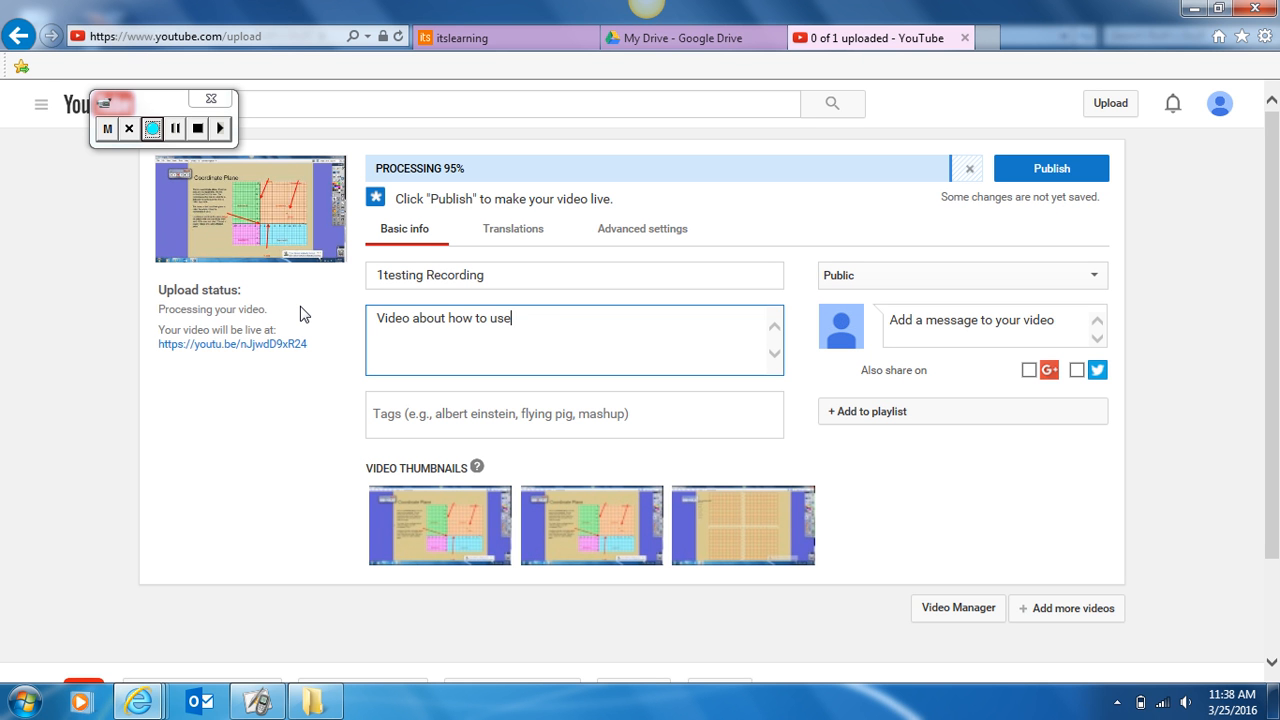
pyautogui.write('the scre')
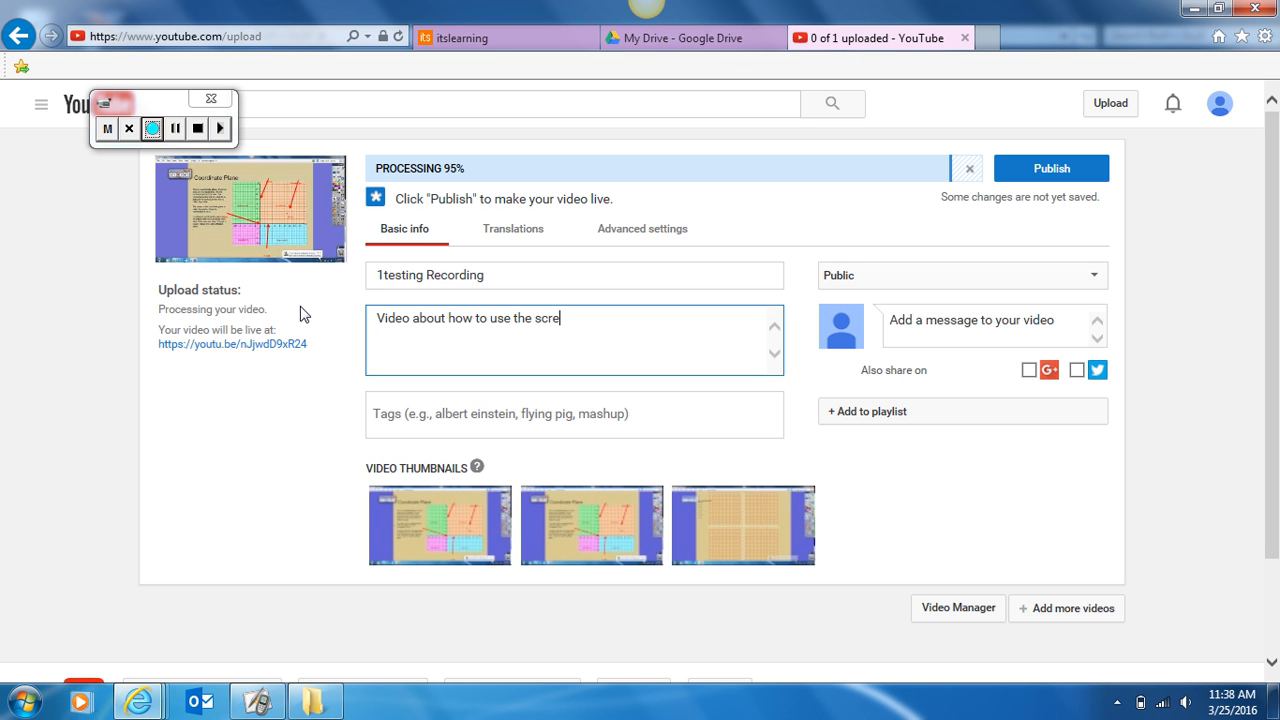
pyautogui.write('en rec')
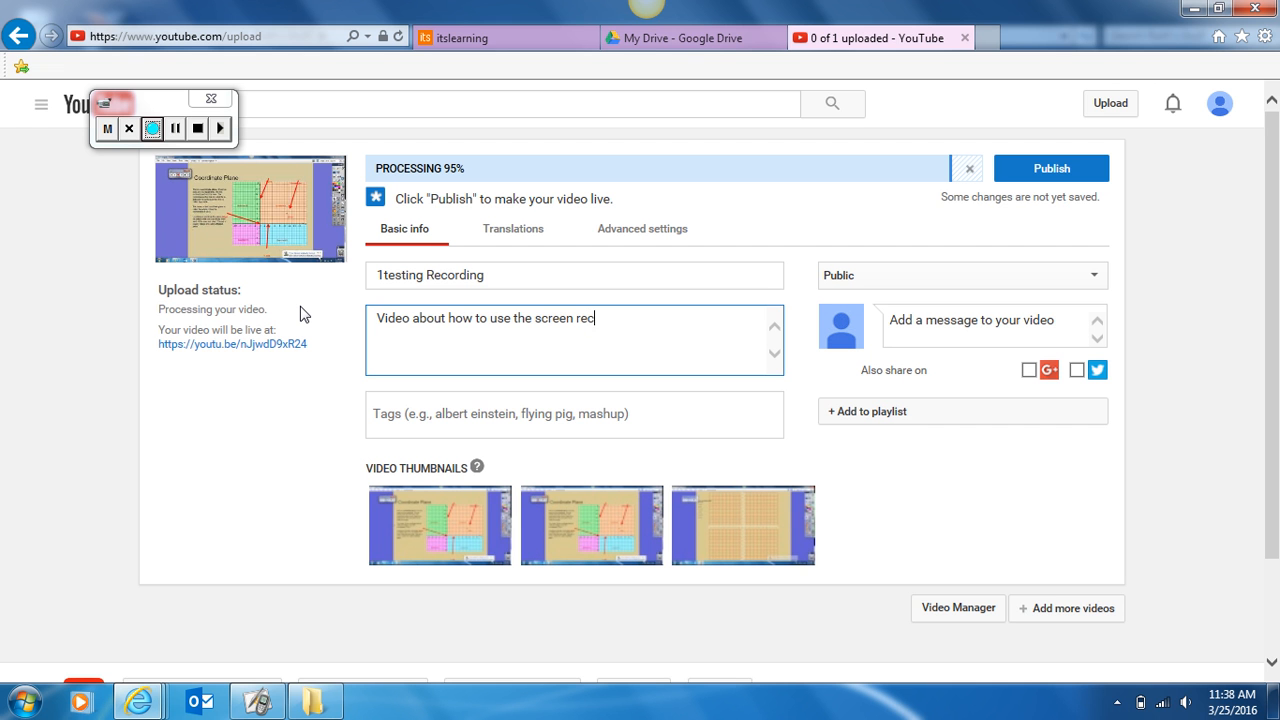
pyautogui.write('order in')
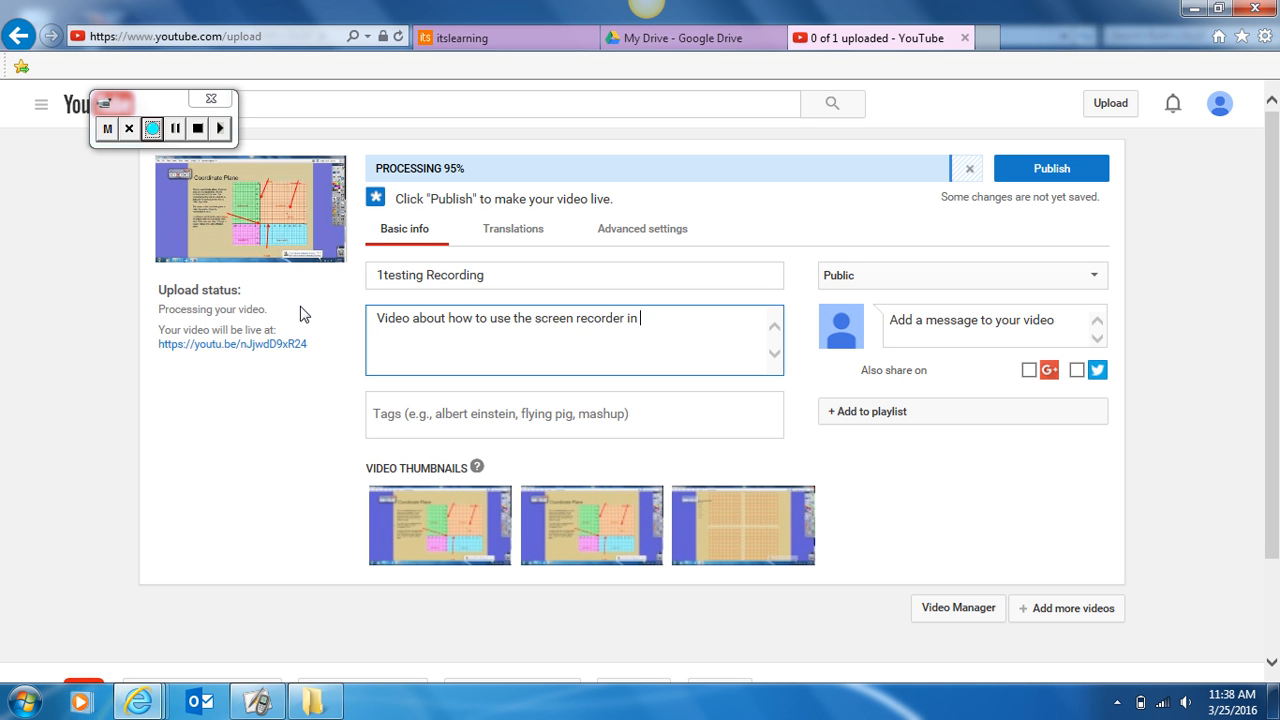
pyautogui.write('Activ')
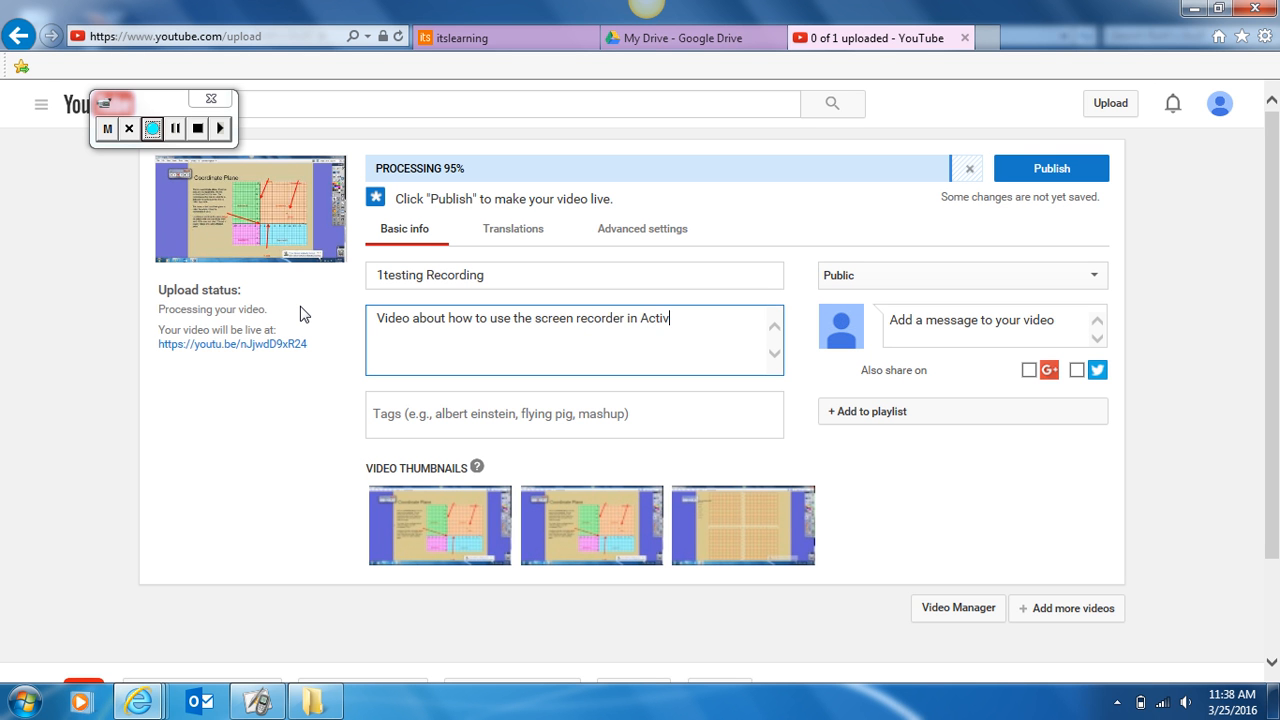
pyautogui.write('Inspire')
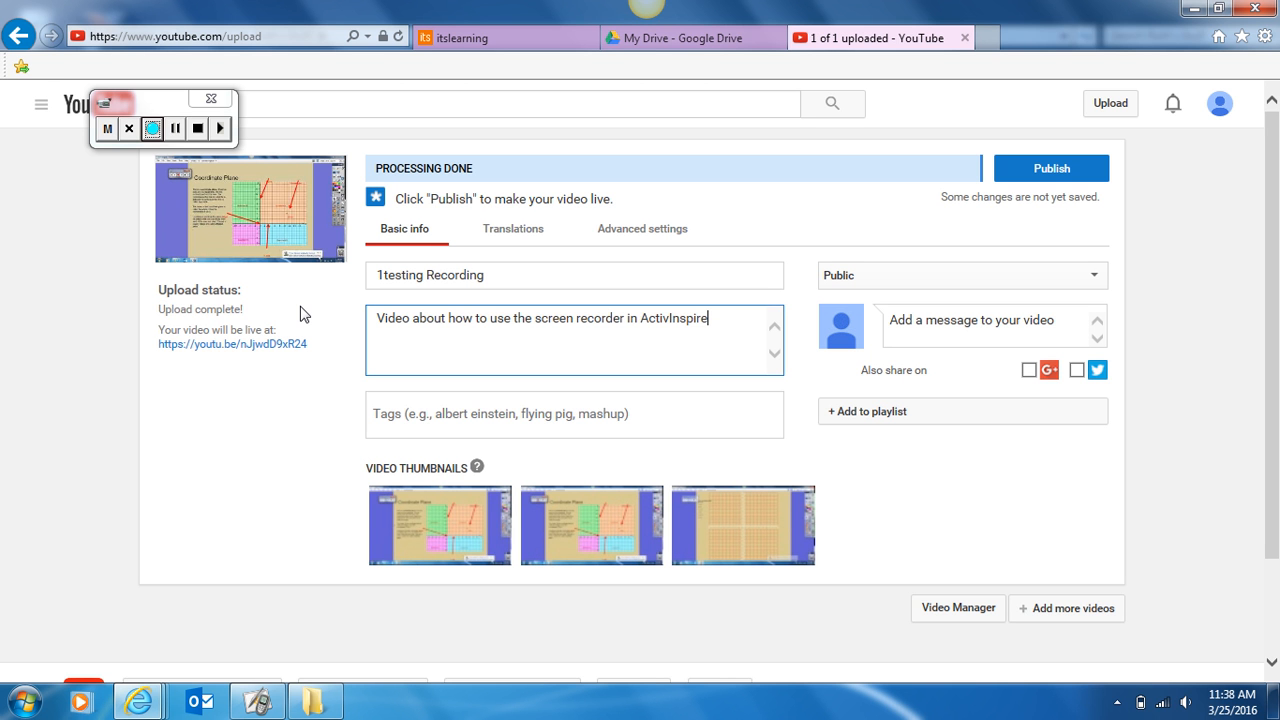
# Step: Tag the video ActivInspire and Flipped Classroom, then publish it
pyautogui.click(574, 414)
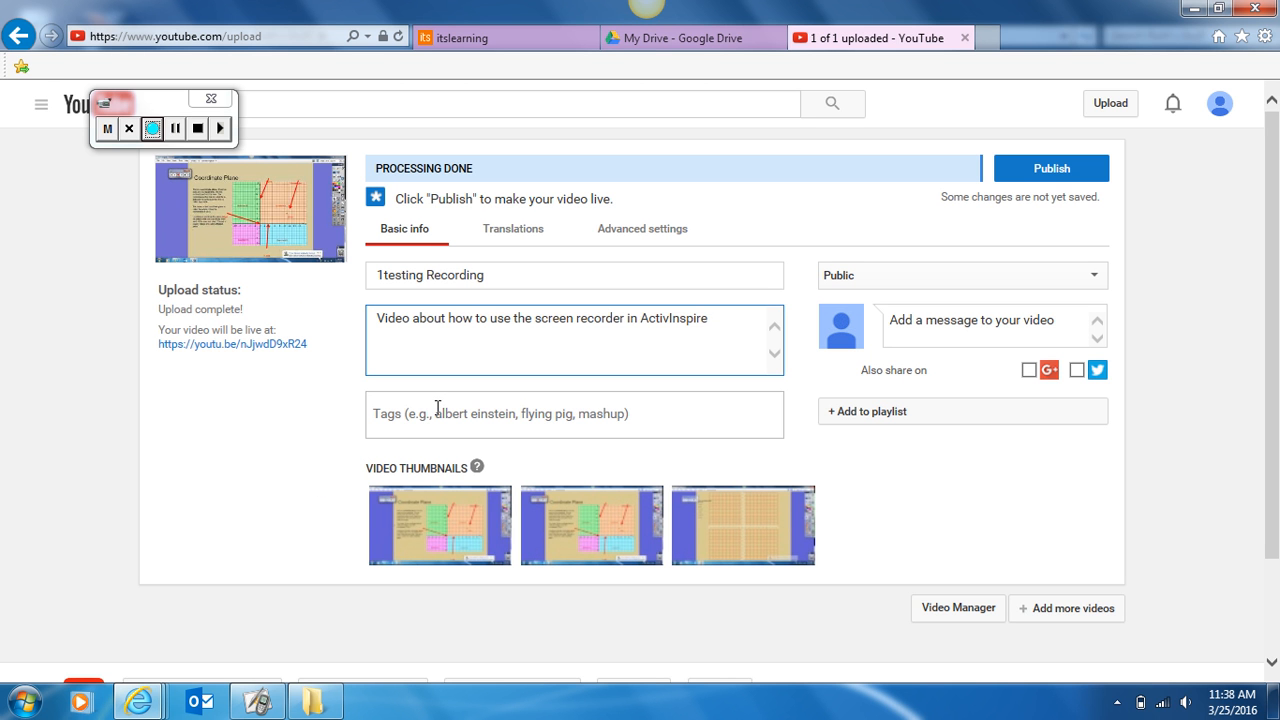
pyautogui.write('ActivInspire Fli')
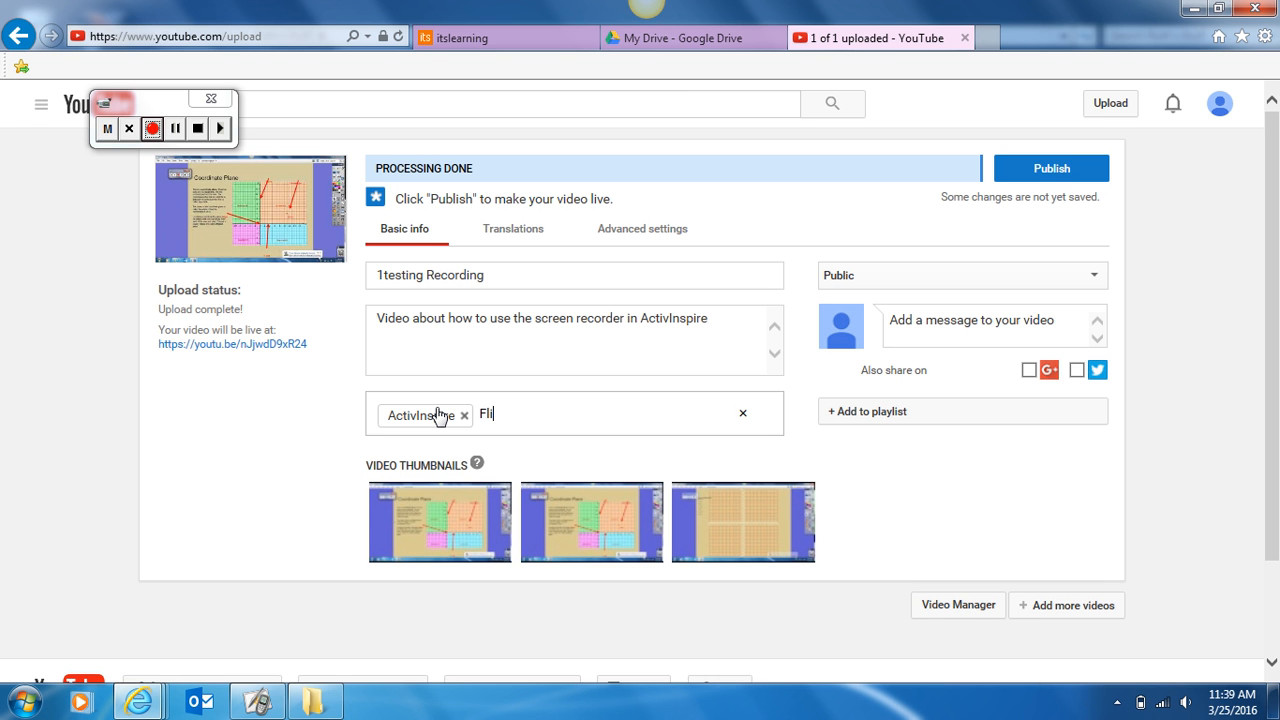
pyautogui.write('pped Classroom')
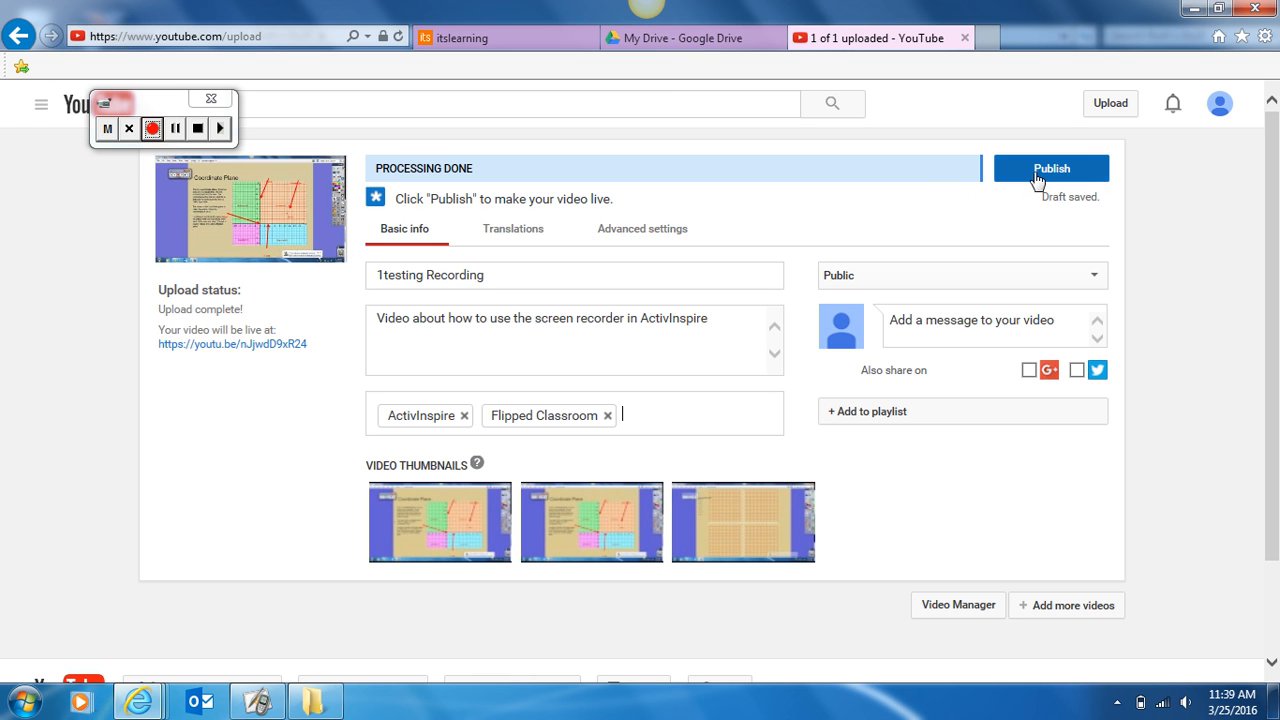
pyautogui.click(1051, 168)
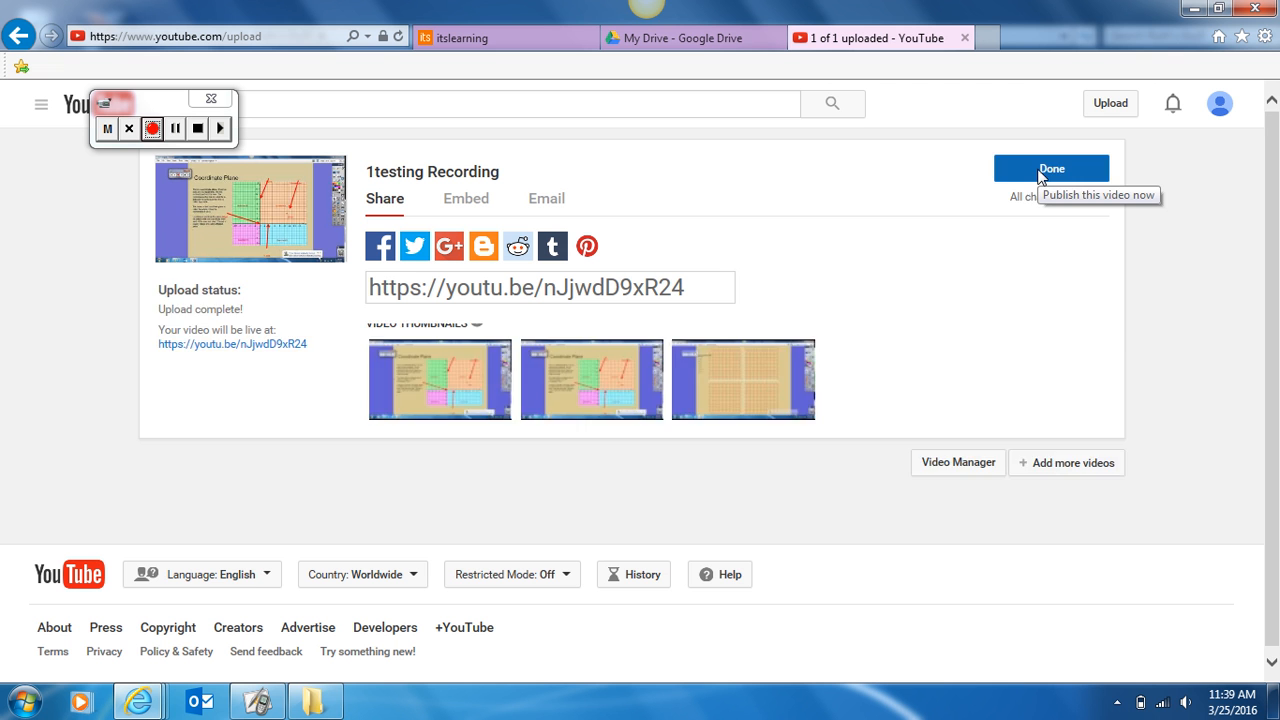
# Step: Finish on the share page with Done and show the video's Embed code
pyautogui.click(1051, 168)
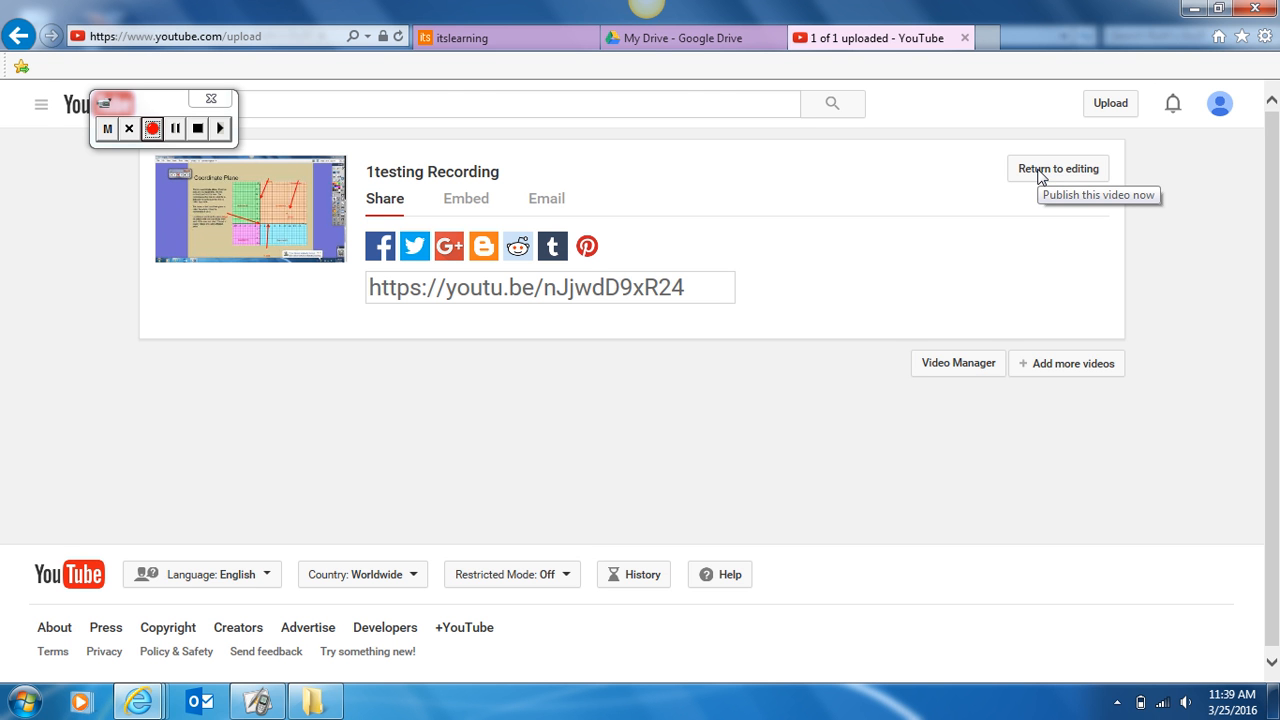
pyautogui.moveTo(350, 293)
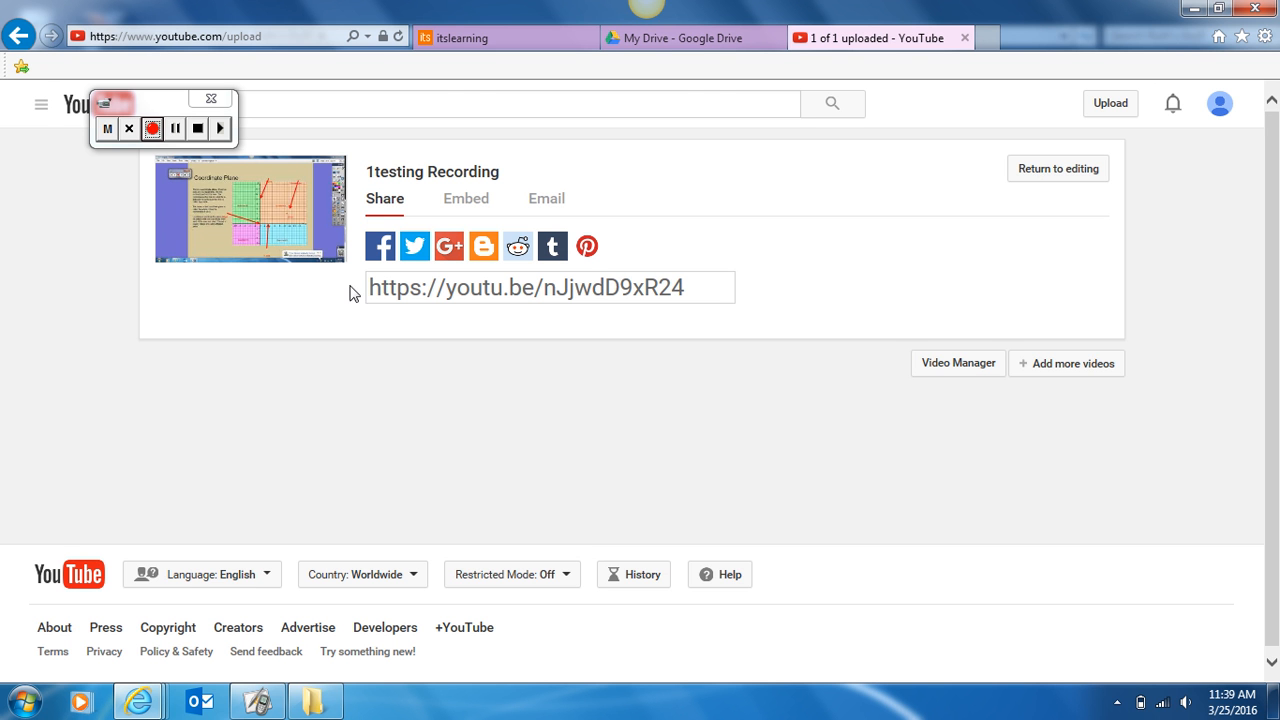
pyautogui.moveTo(712, 294)
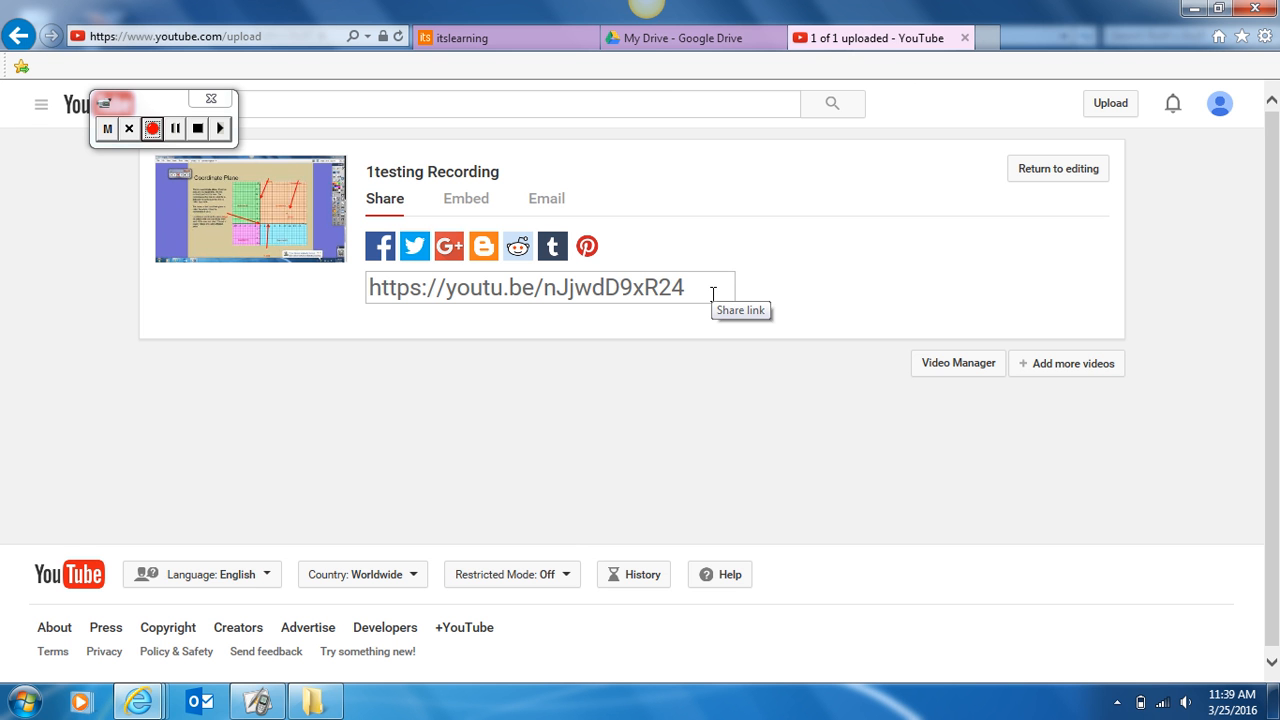
pyautogui.moveTo(466, 198)
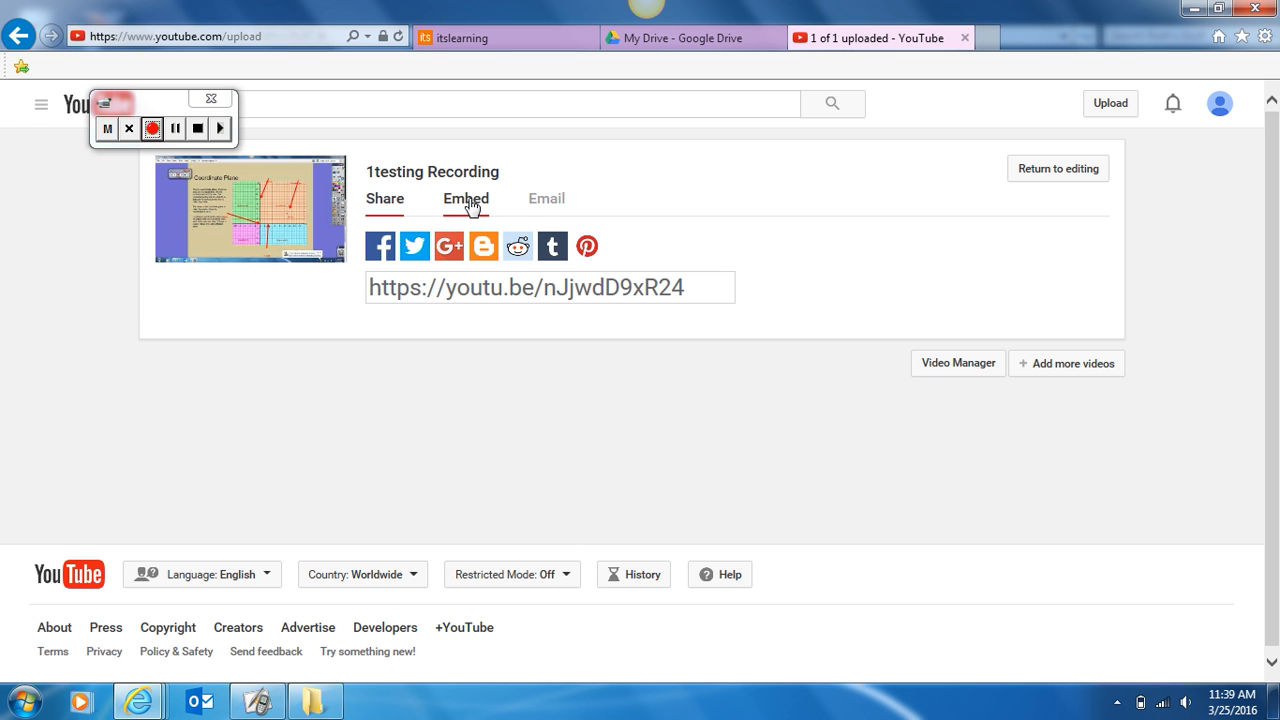
pyautogui.click(466, 198)
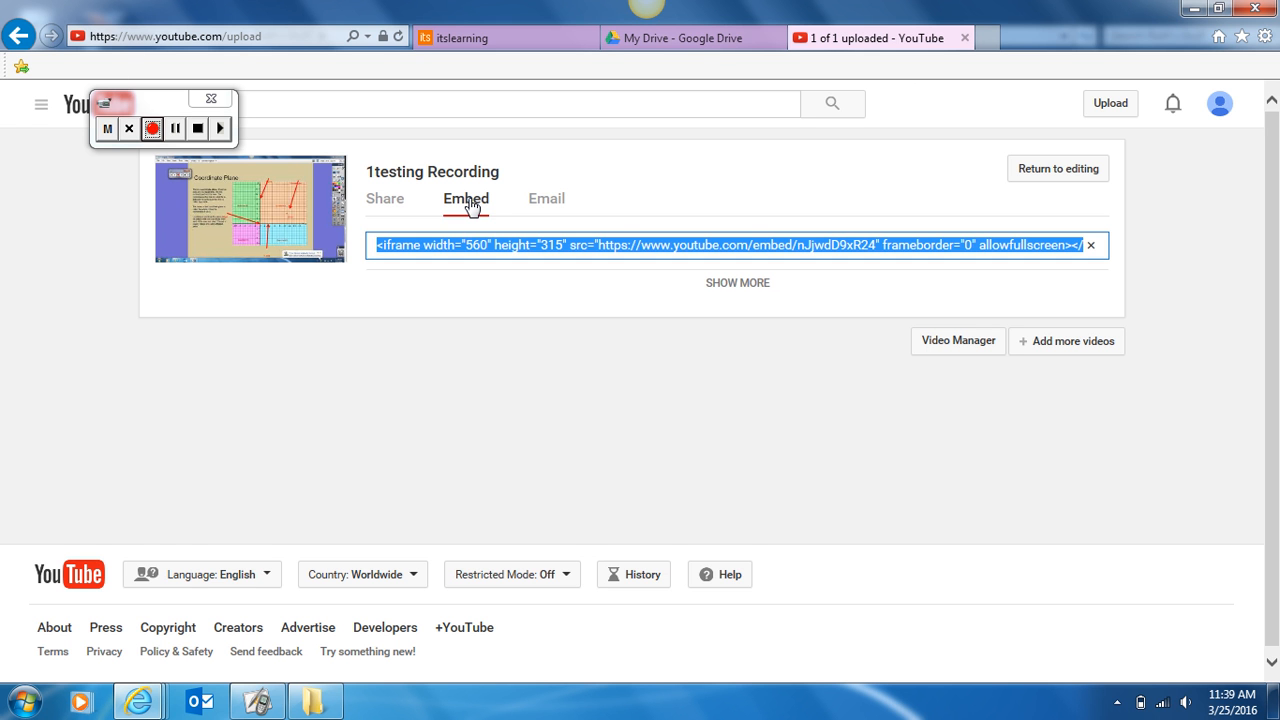
pyautogui.moveTo(655, 261)
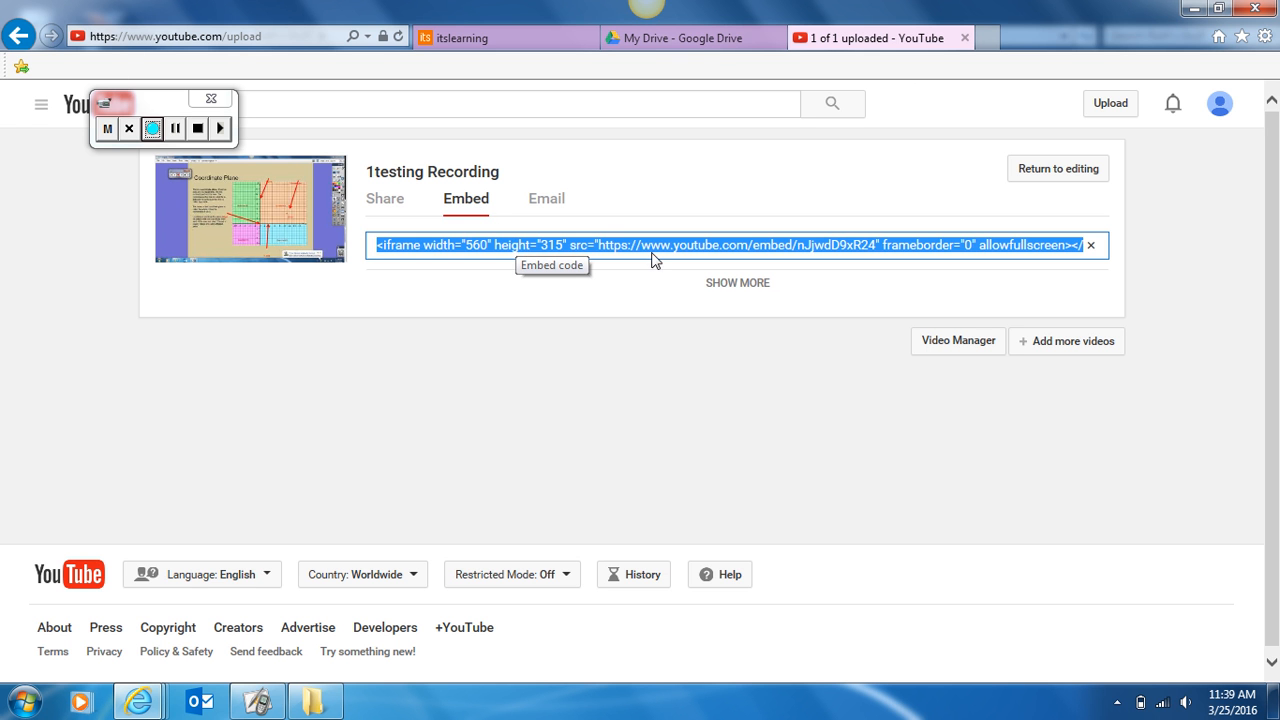
# Step: Turn off end-of-video suggested videos and copy the rel=0 embed code
pyautogui.click(737, 282)
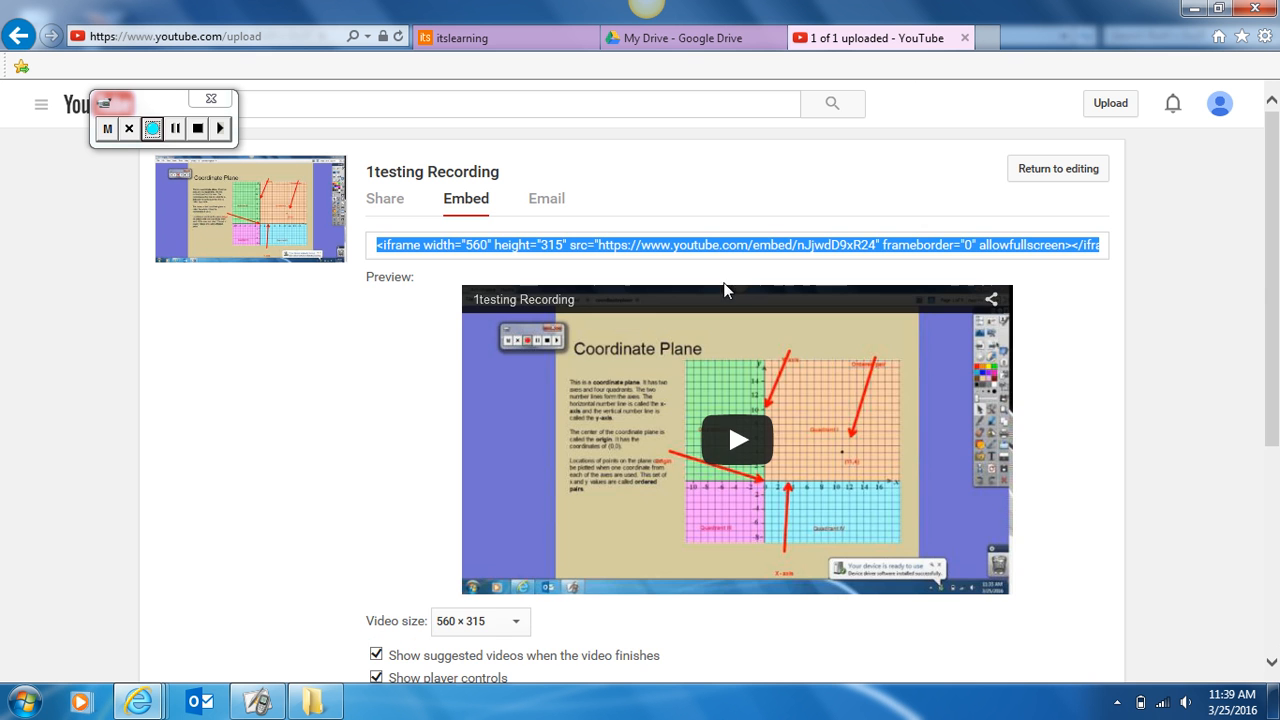
pyautogui.scroll(-3)
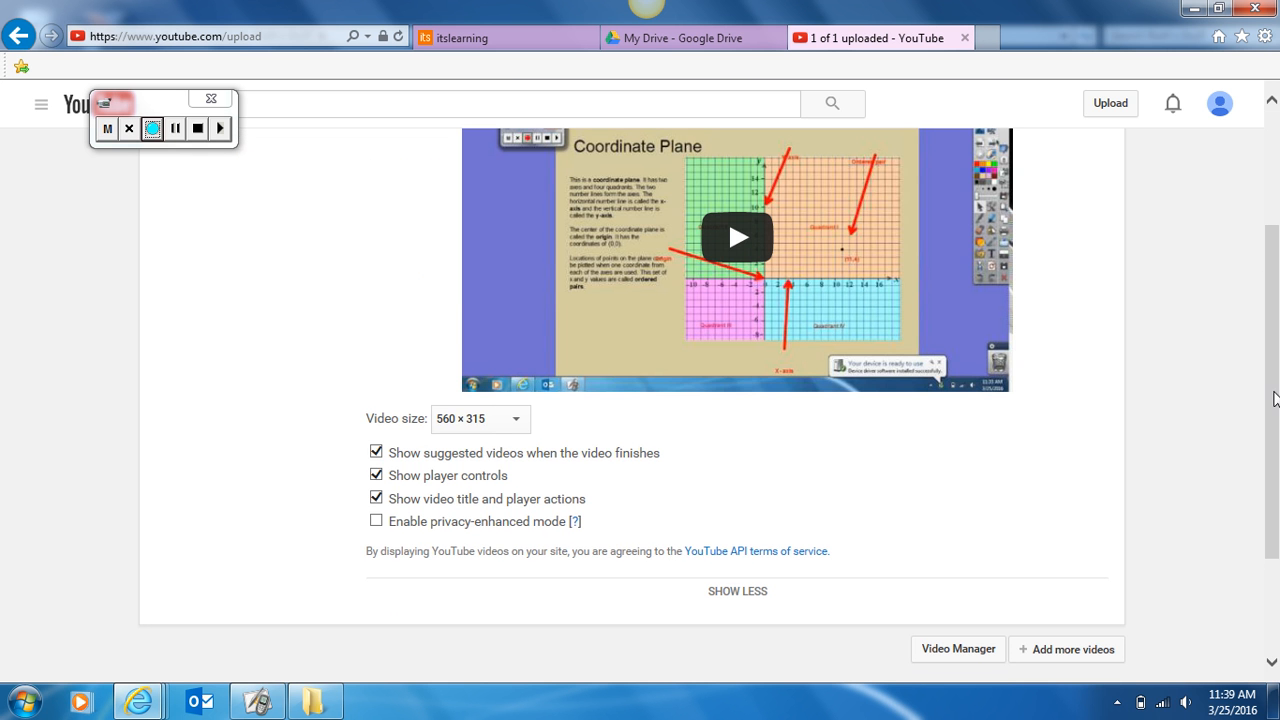
pyautogui.click(376, 453)
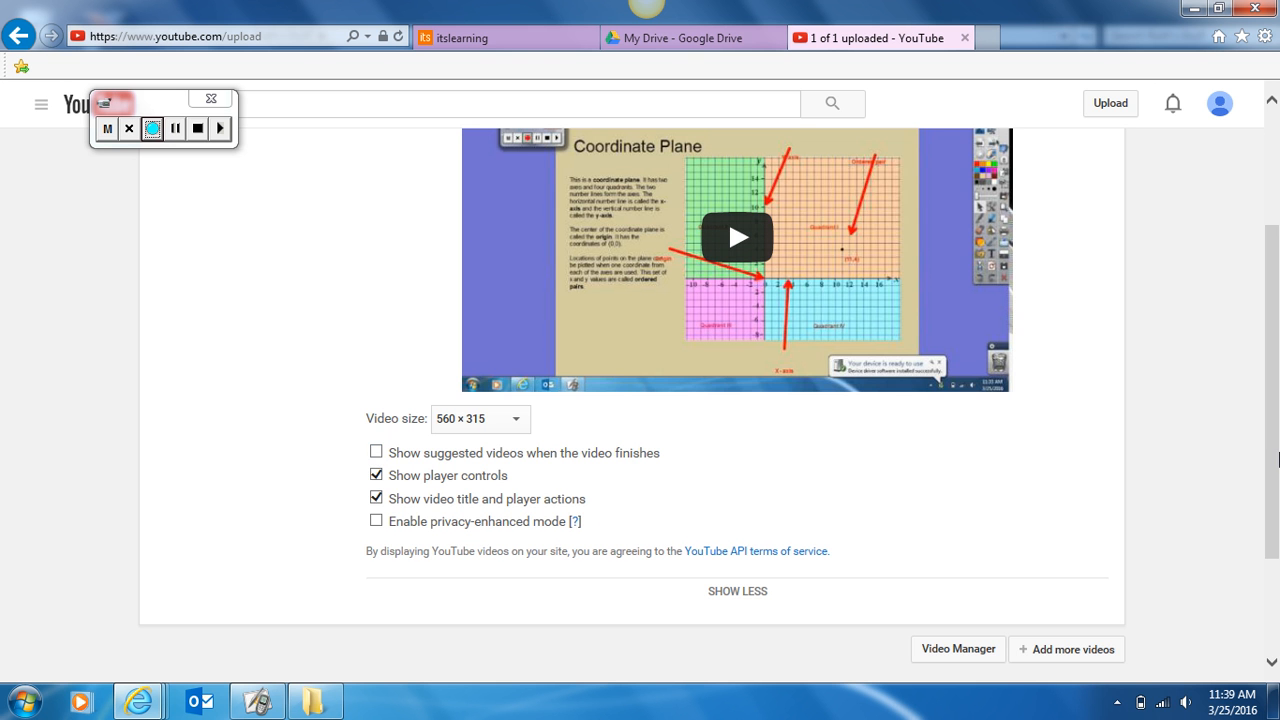
pyautogui.scroll(3)
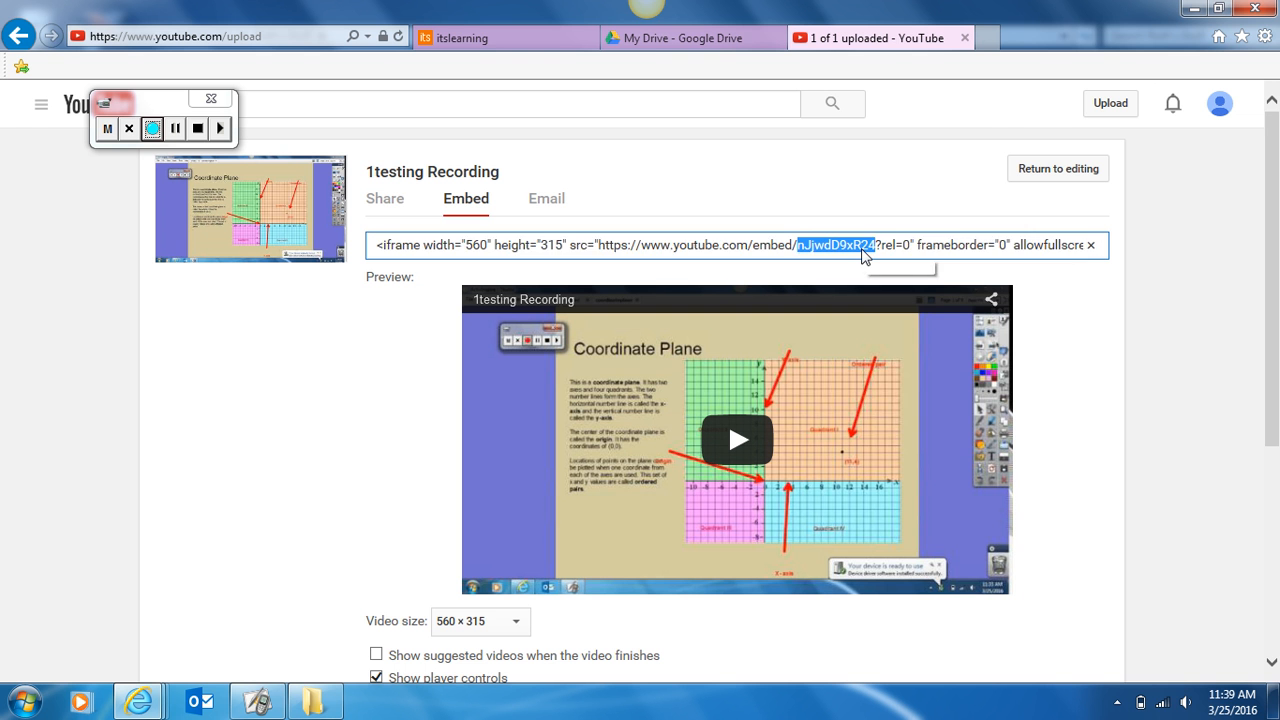
pyautogui.rightClick(900, 245)
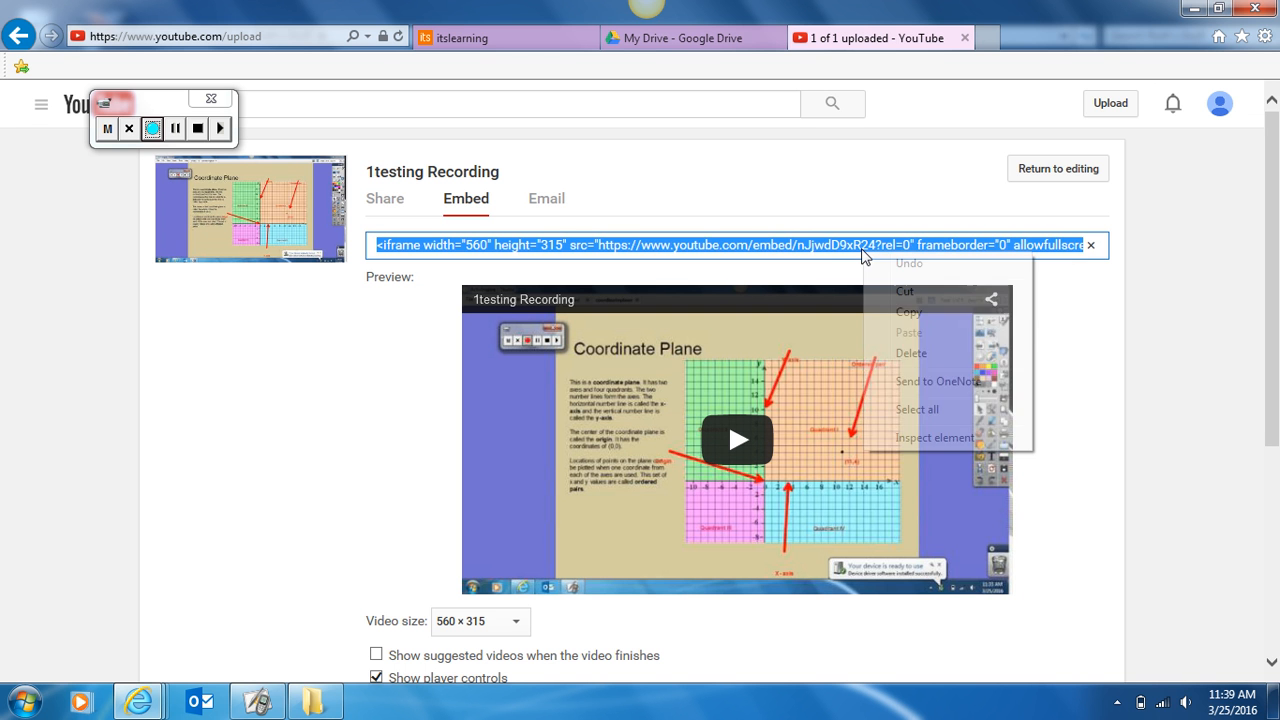
pyautogui.click(917, 322)
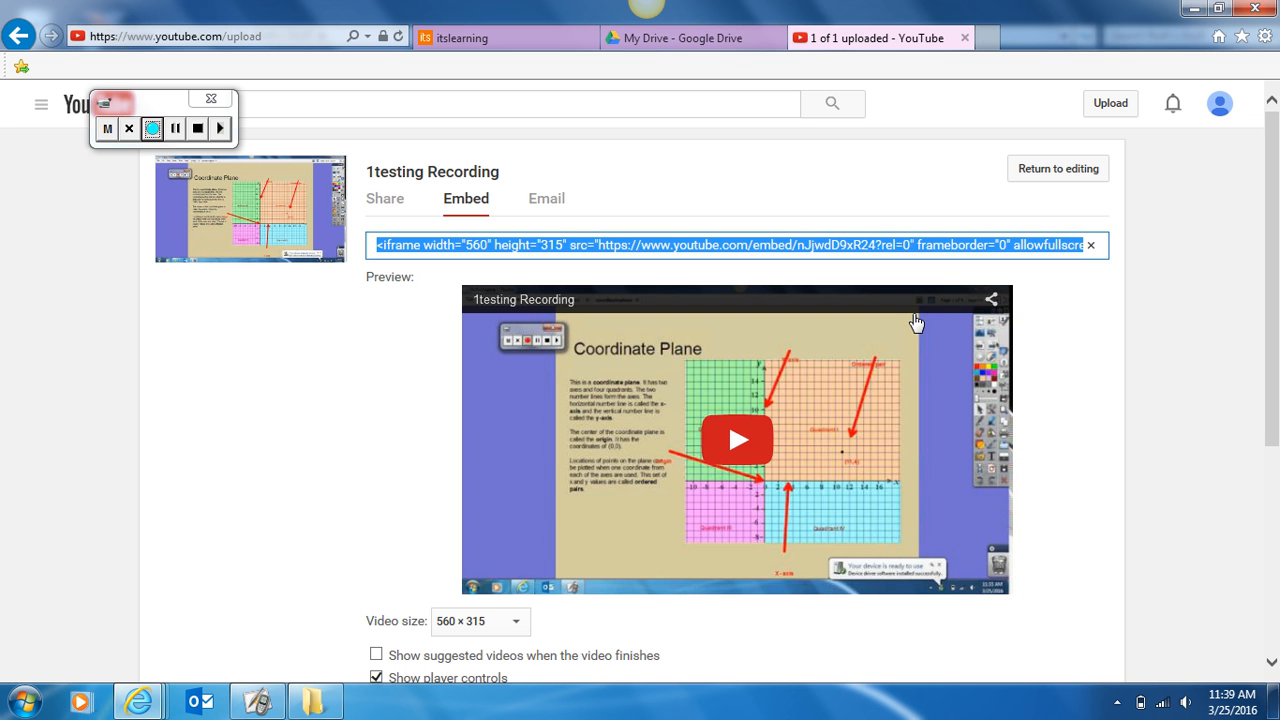
pyautogui.moveTo(610, 30)
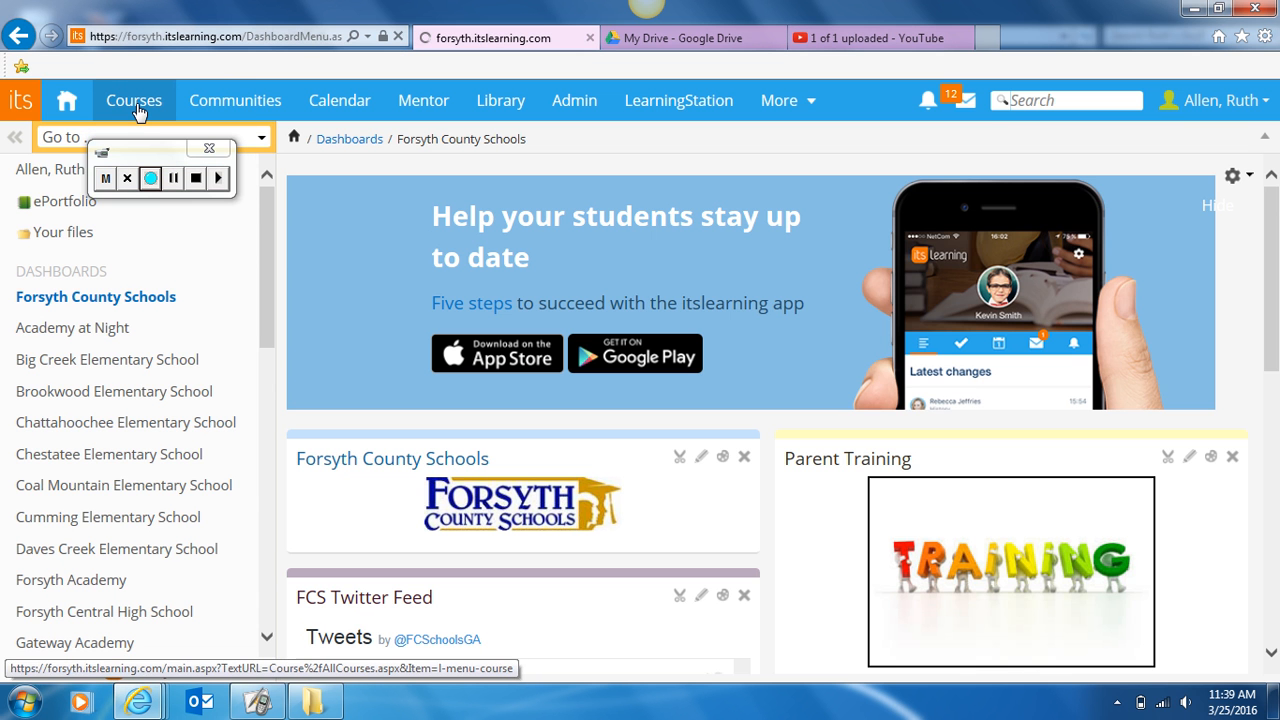
# Step: Open the FCS i3 Sandbox course from the itslearning Courses list
pyautogui.click(133, 100)
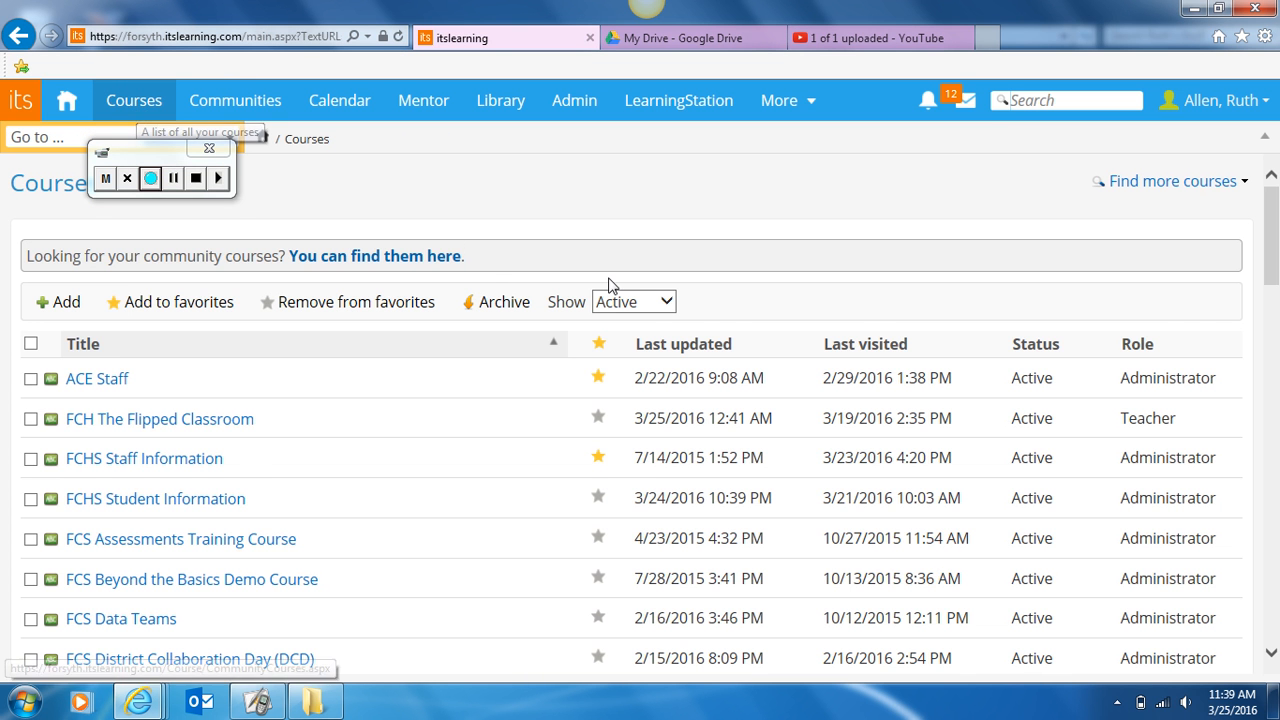
pyautogui.scroll(-3)
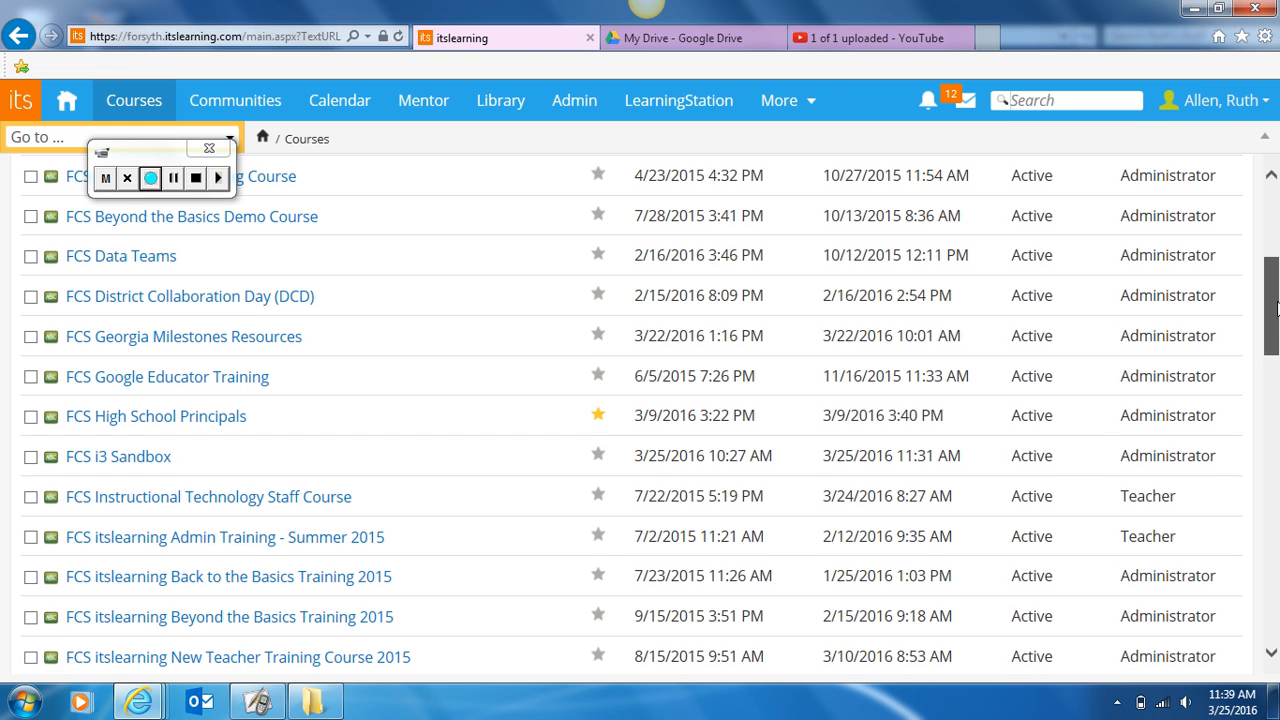
pyautogui.moveTo(118, 456)
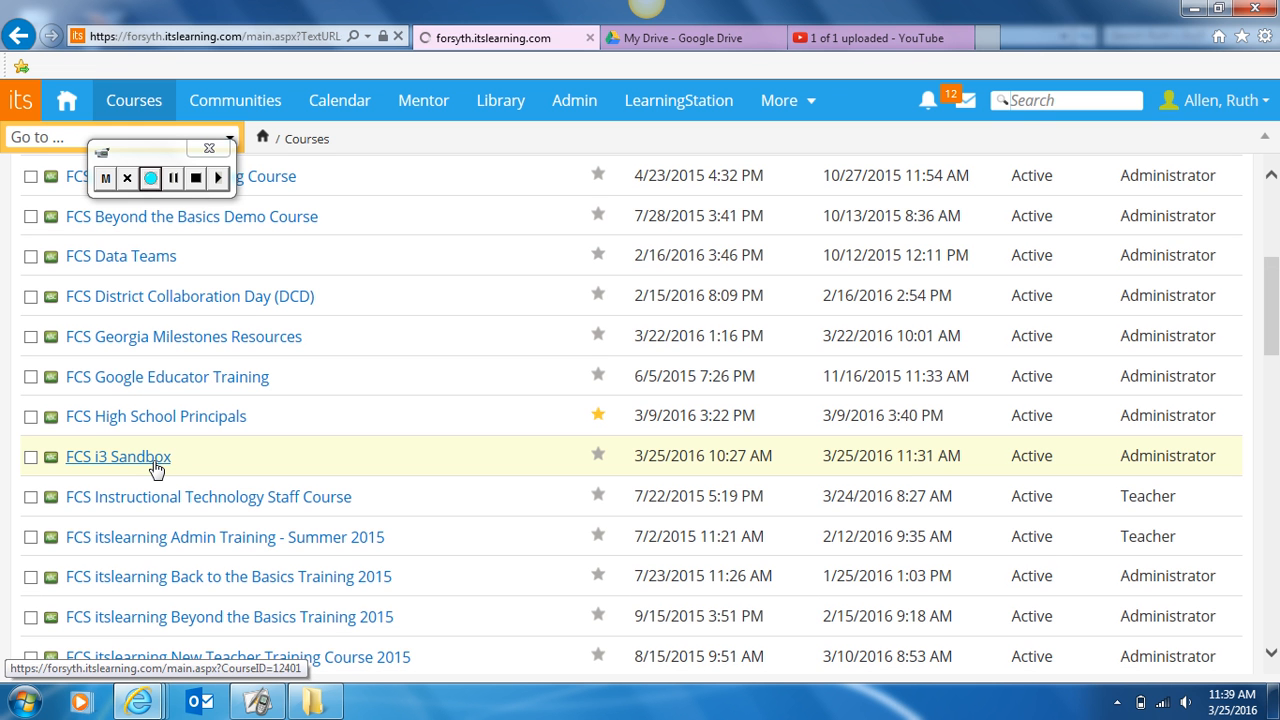
pyautogui.click(118, 456)
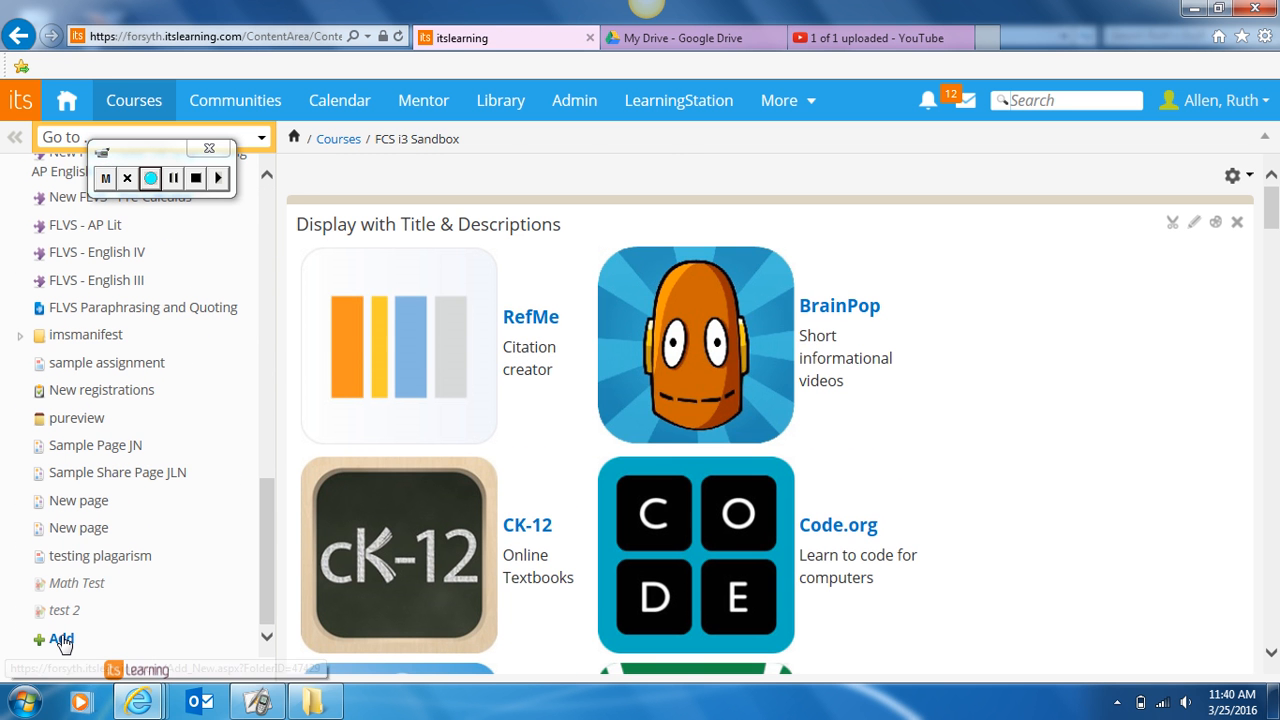
# Step: Add a Note titled 'Lesson Video' and place the cursor in its text body
pyautogui.click(62, 639)
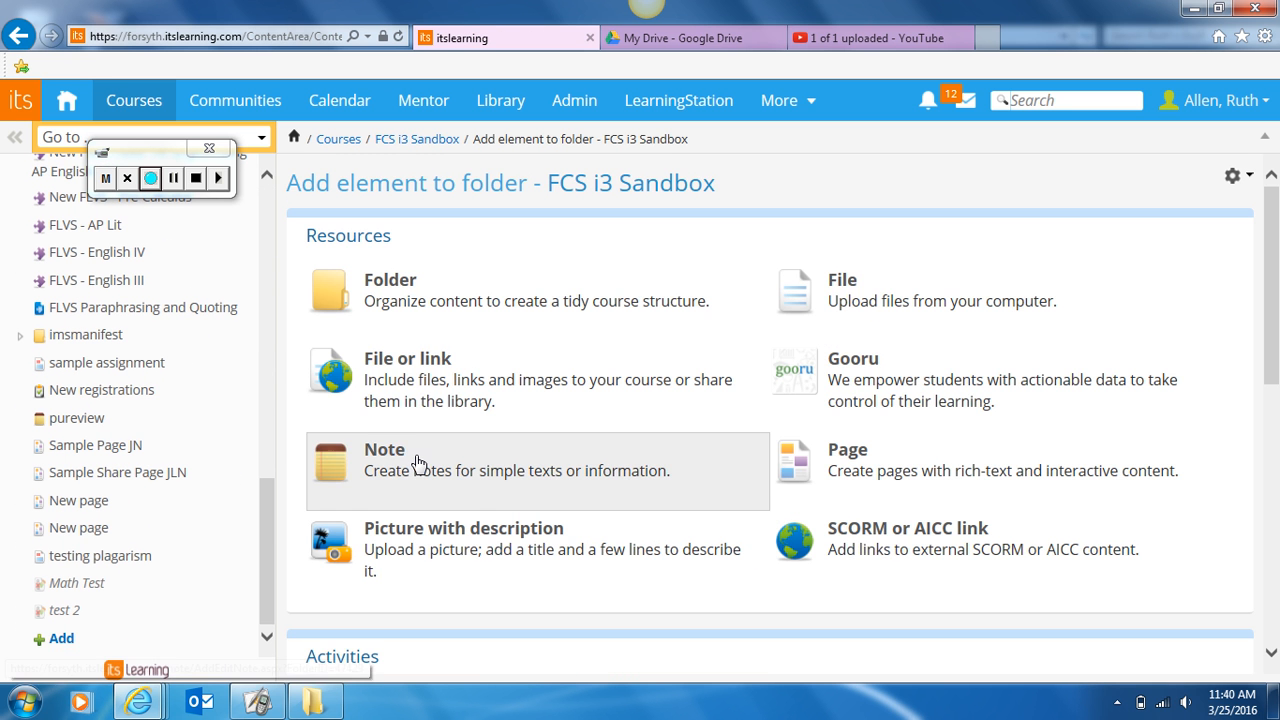
pyautogui.click(384, 449)
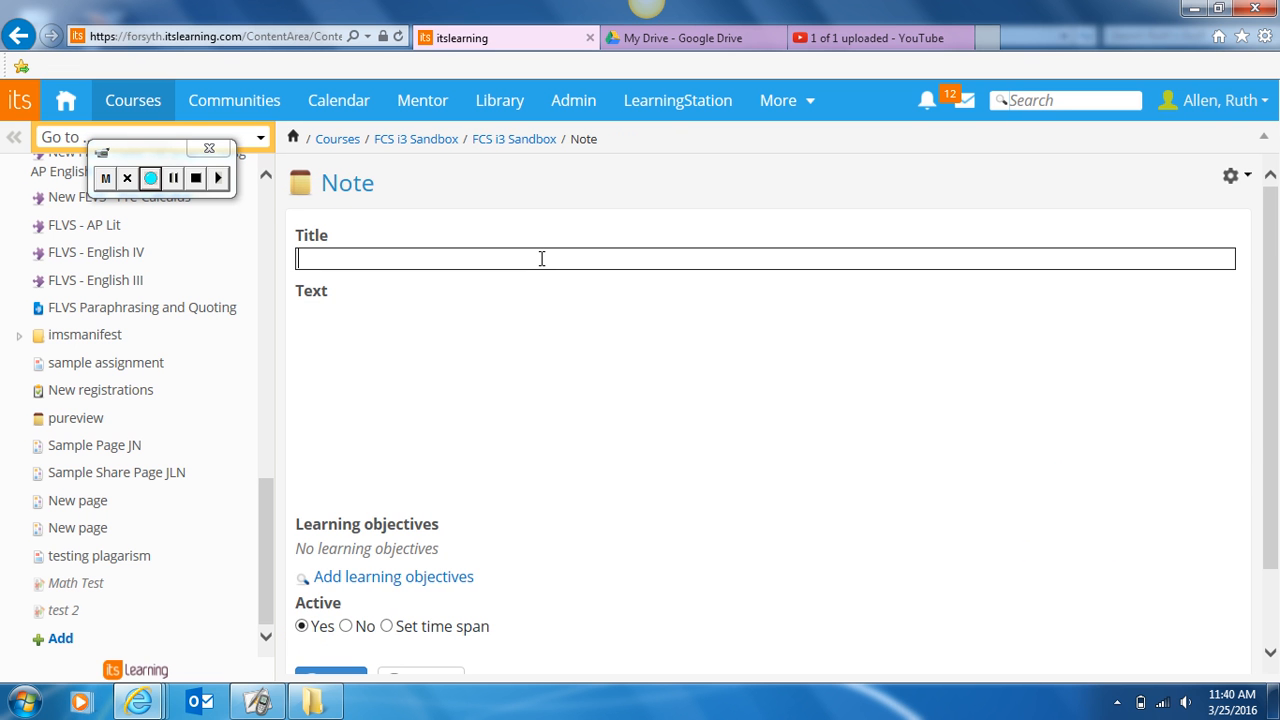
pyautogui.write('Less')
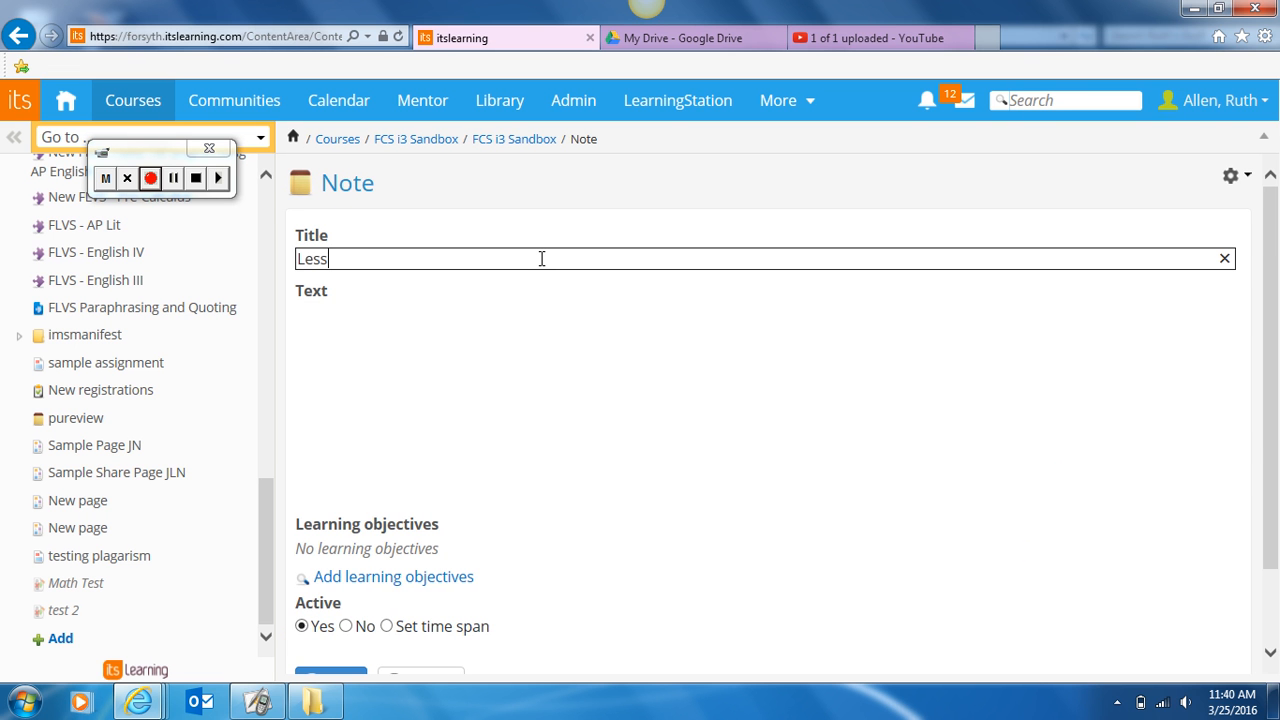
pyautogui.write('on Video')
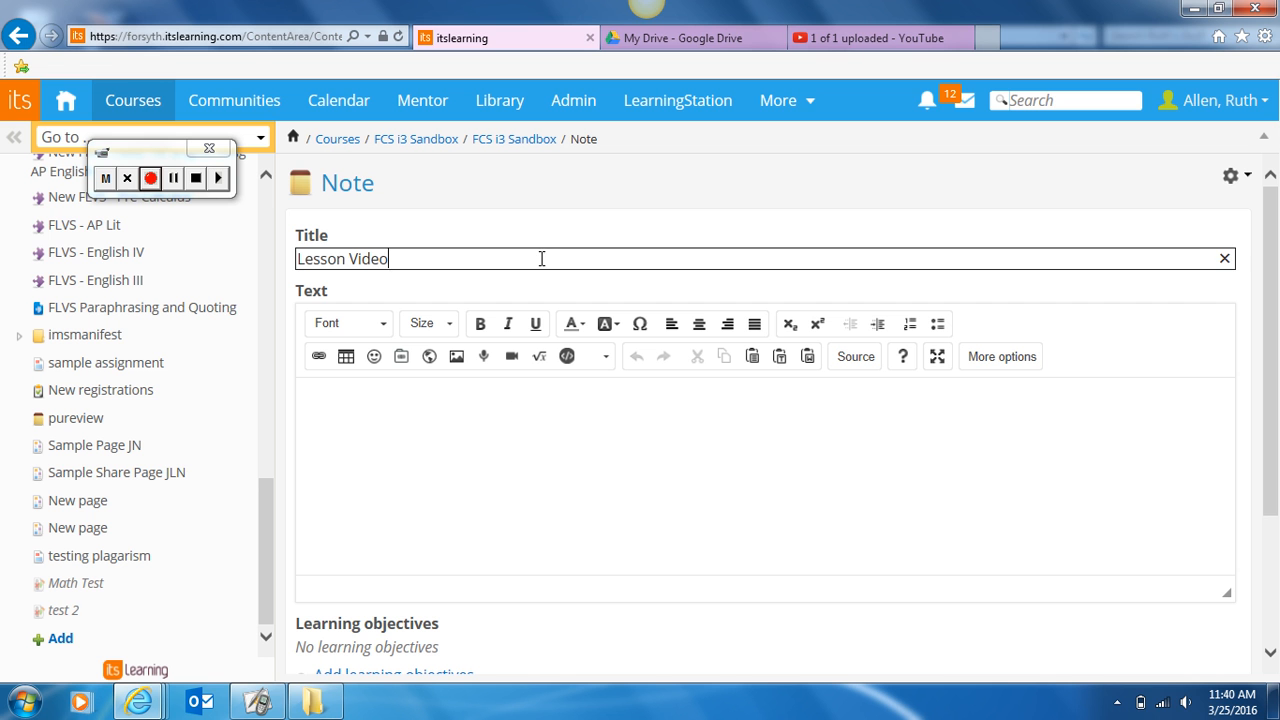
pyautogui.click(500, 405)
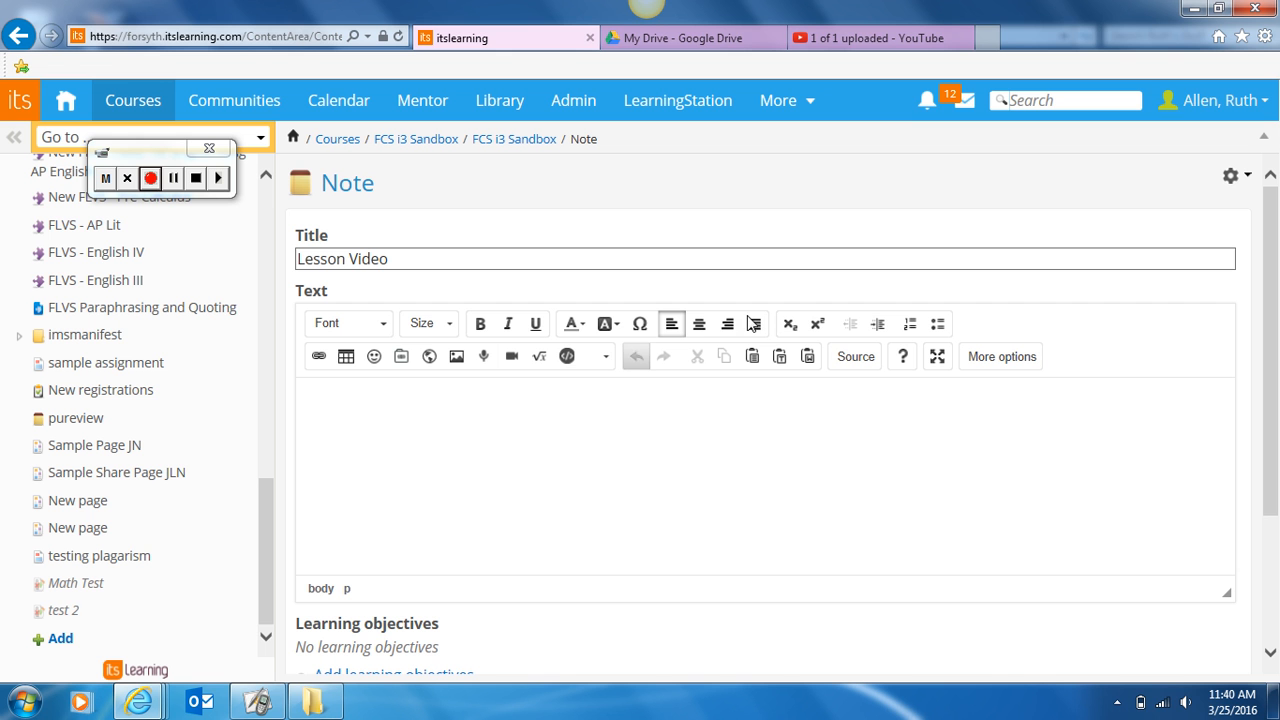
# Step: Paste the YouTube iframe code into the note's HTML source and save the note
pyautogui.click(854, 356)
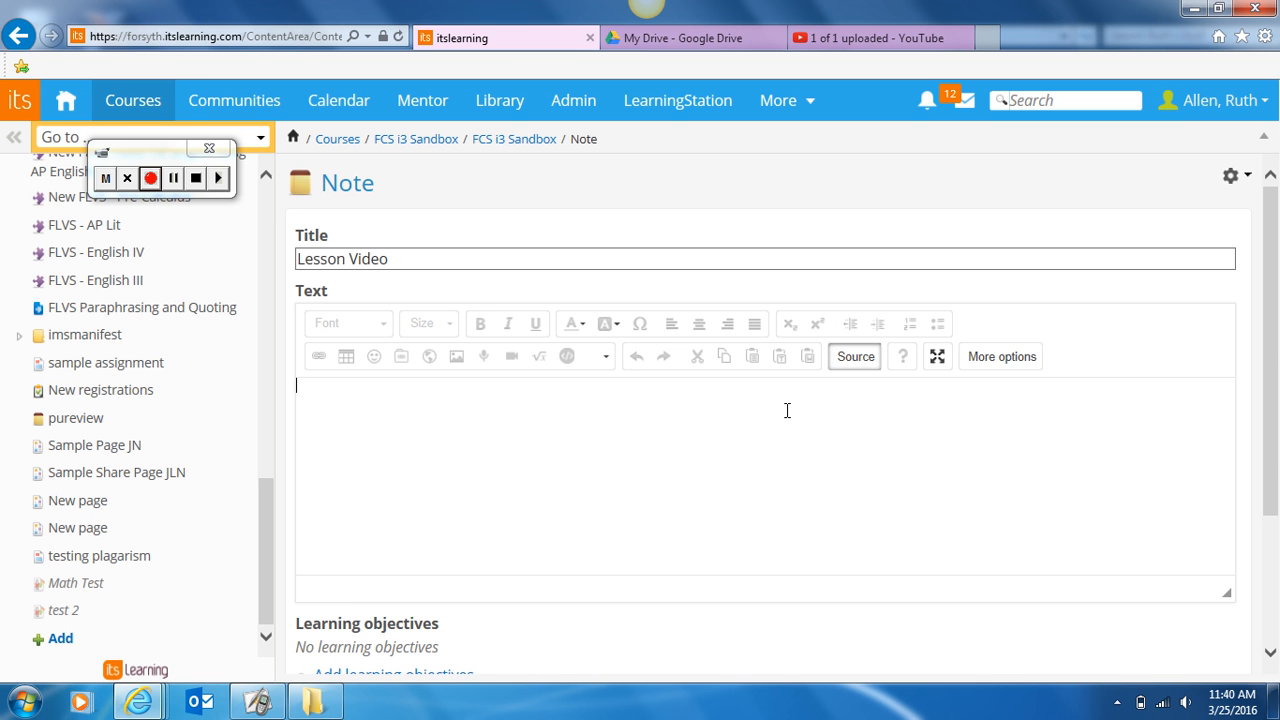
pyautogui.write('<iframe width="560" height="315" src="https://www.youtube.com/embed/nJjwdD9xR24?rel=0" frameborder="0" allowfullscreen></iframe>')
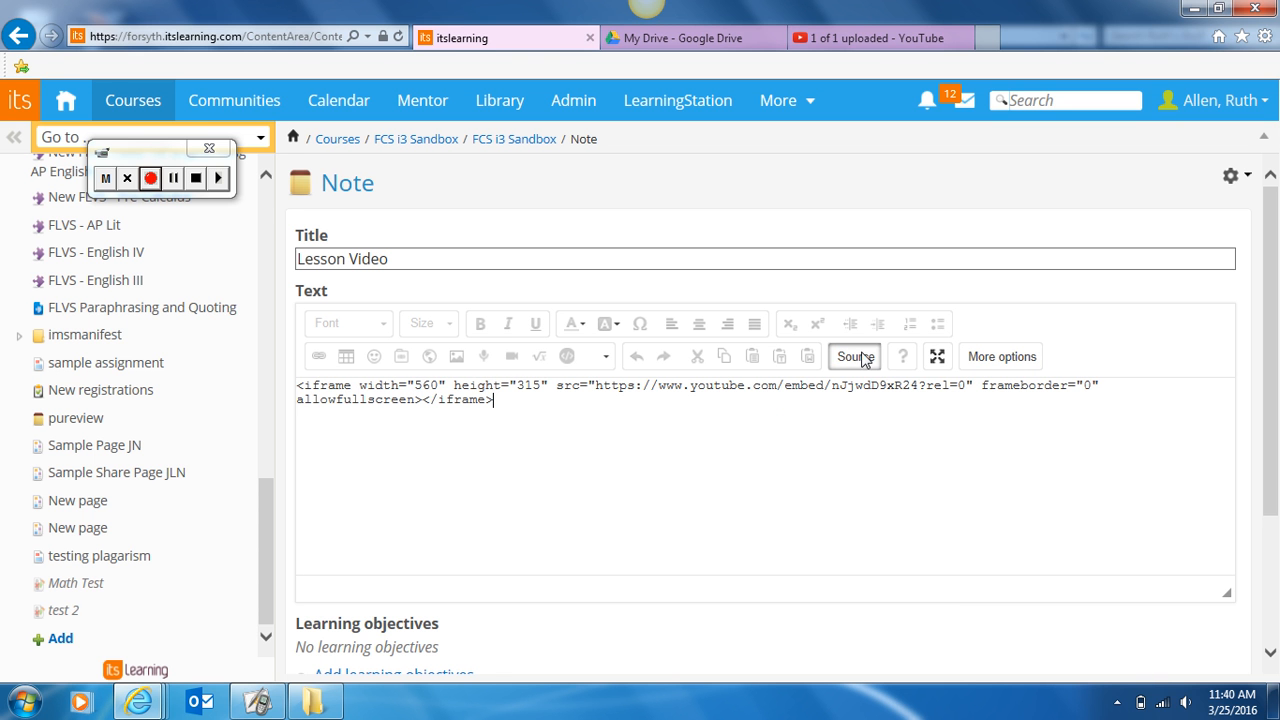
pyautogui.click(854, 356)
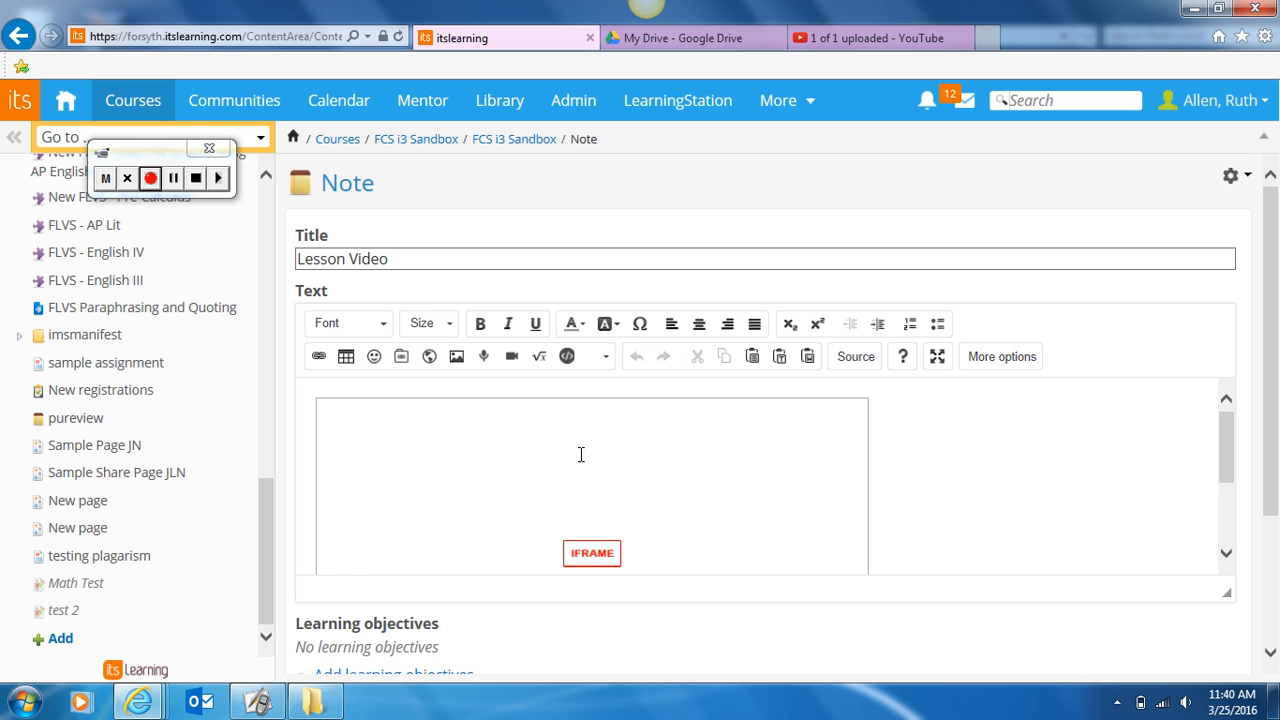
pyautogui.moveTo(1271, 404)
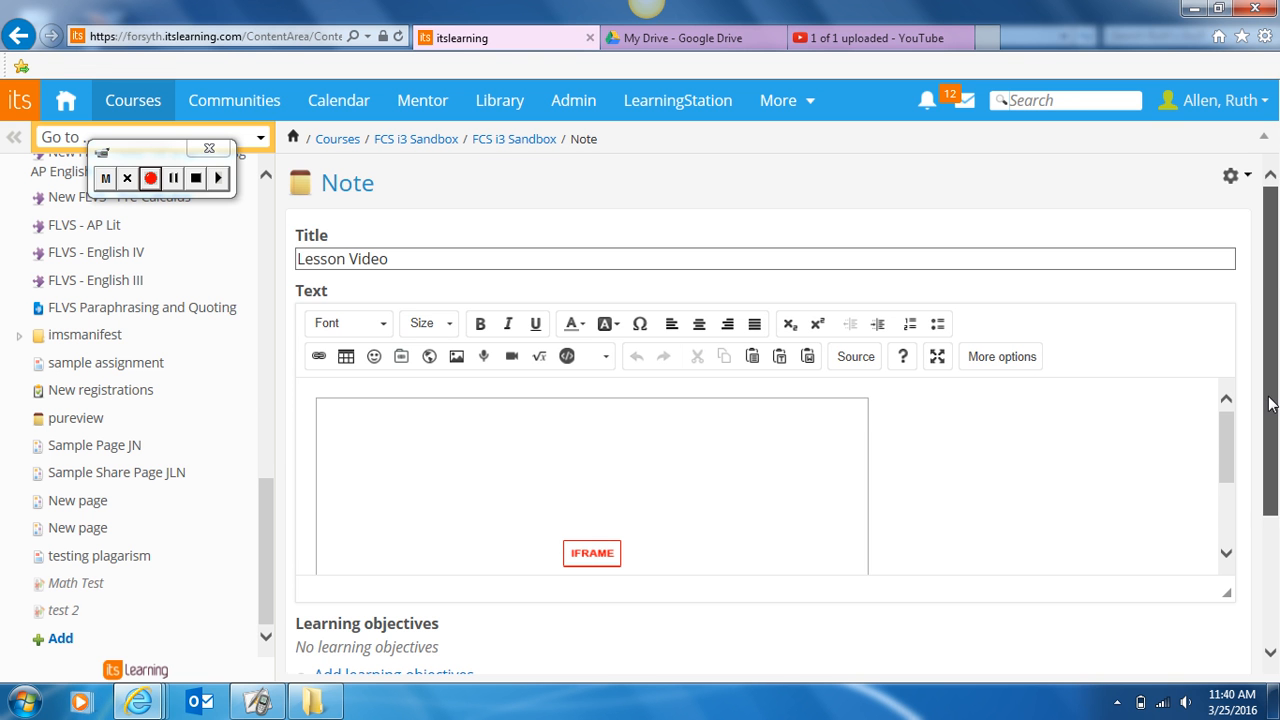
pyautogui.scroll(-3)
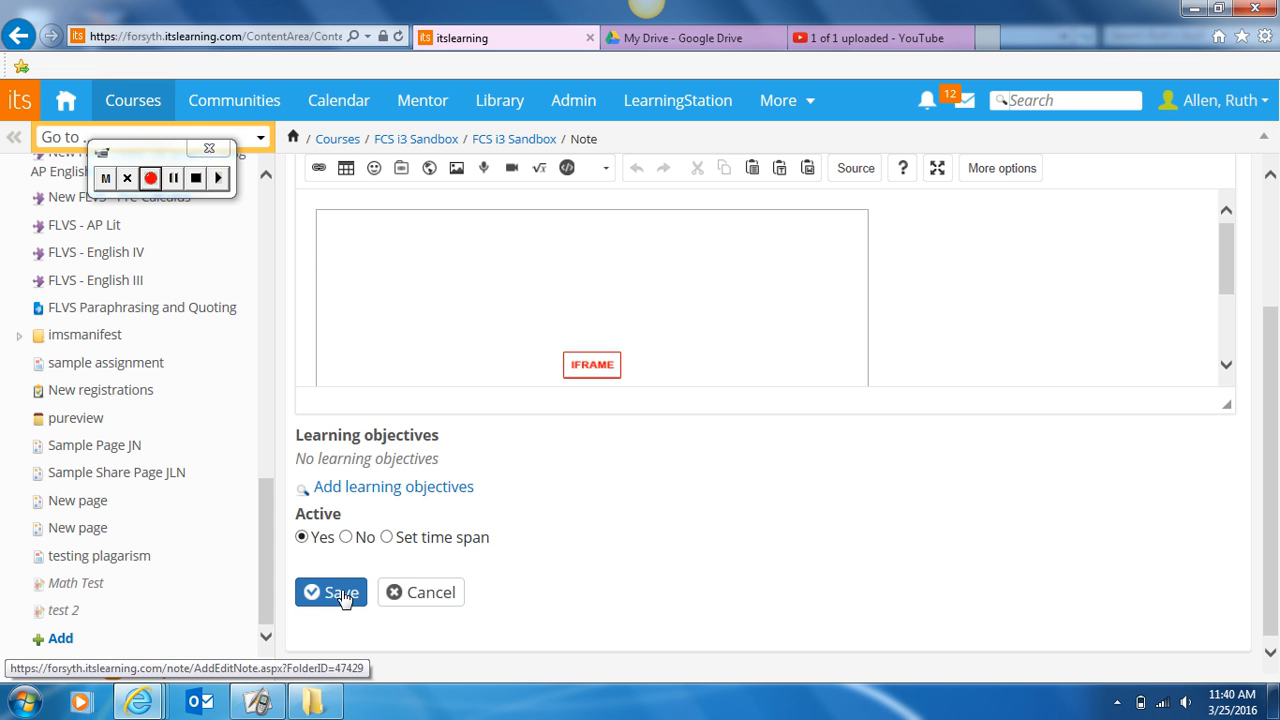
pyautogui.click(330, 592)
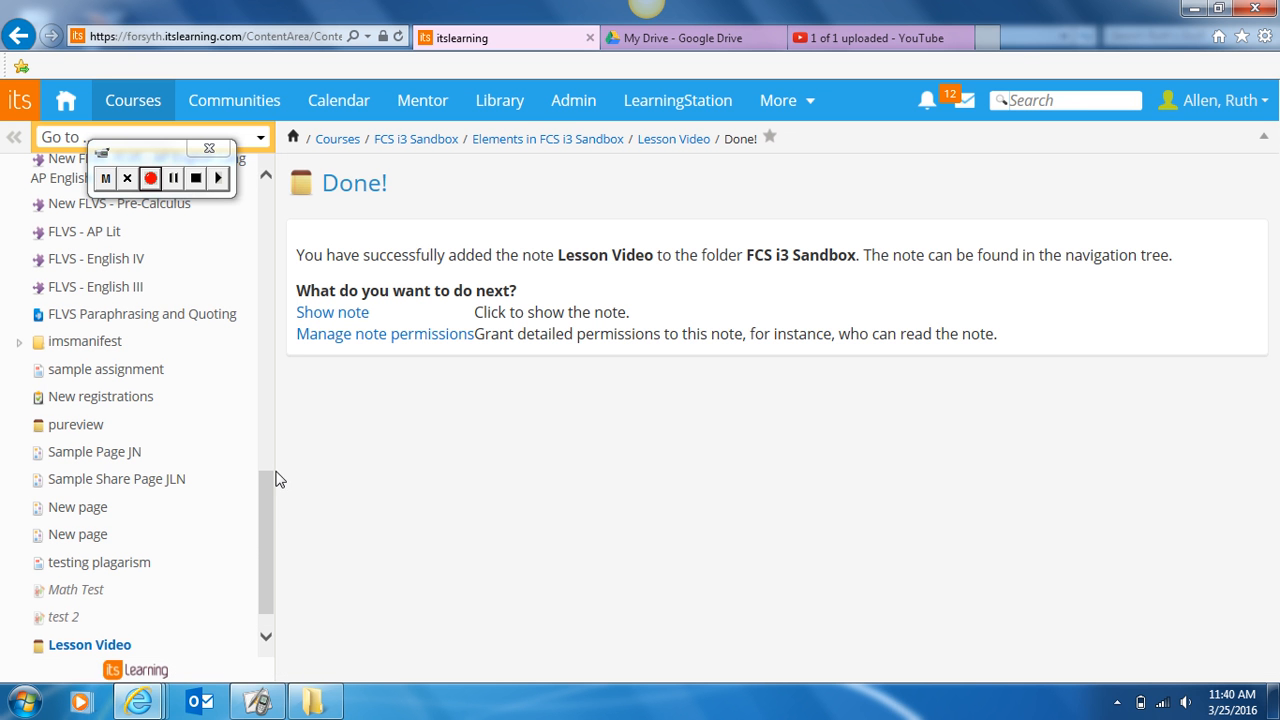
pyautogui.moveTo(118, 644)
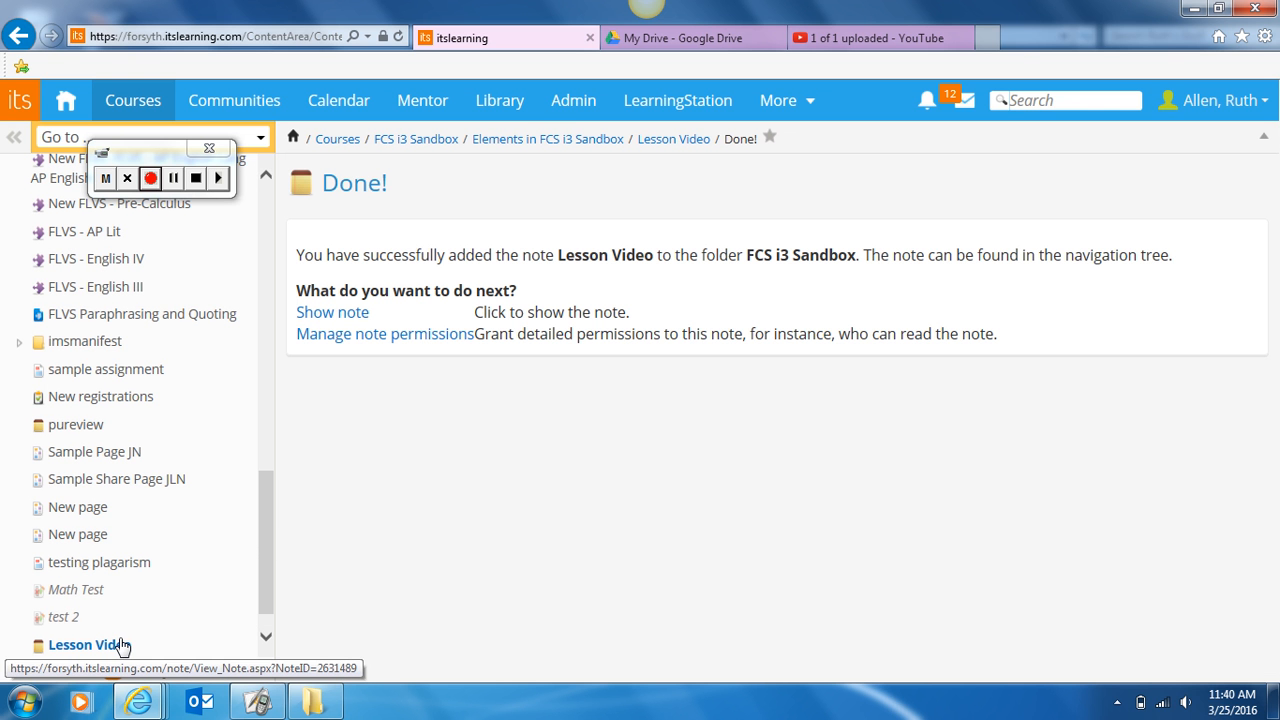